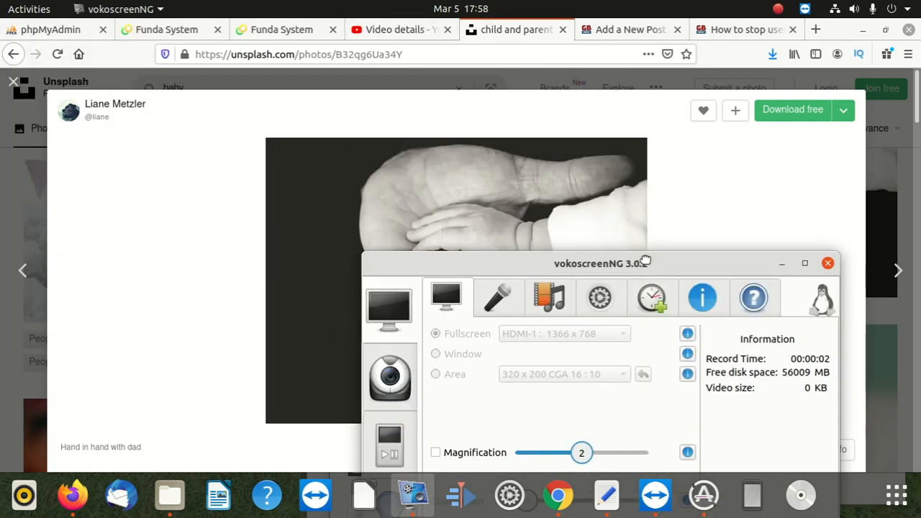
Step: Move the recorder window lower, then find Terminal by searching 'term' in Show Applications
drag(602, 263, 616, 398)
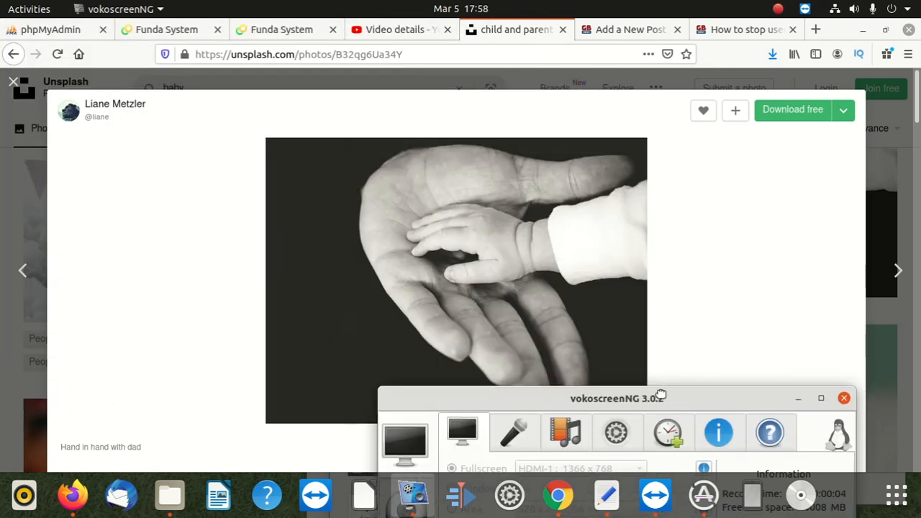
drag(616, 397, 624, 416)
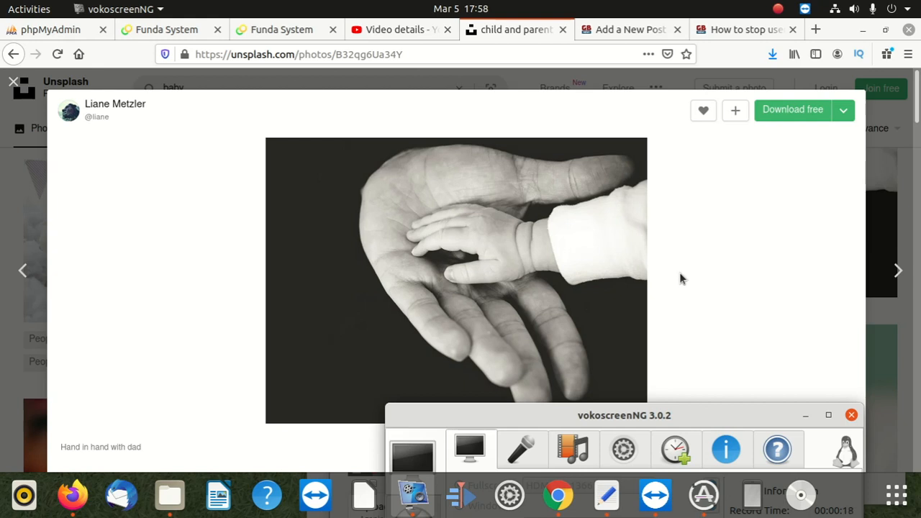
mouse_move(478, 154)
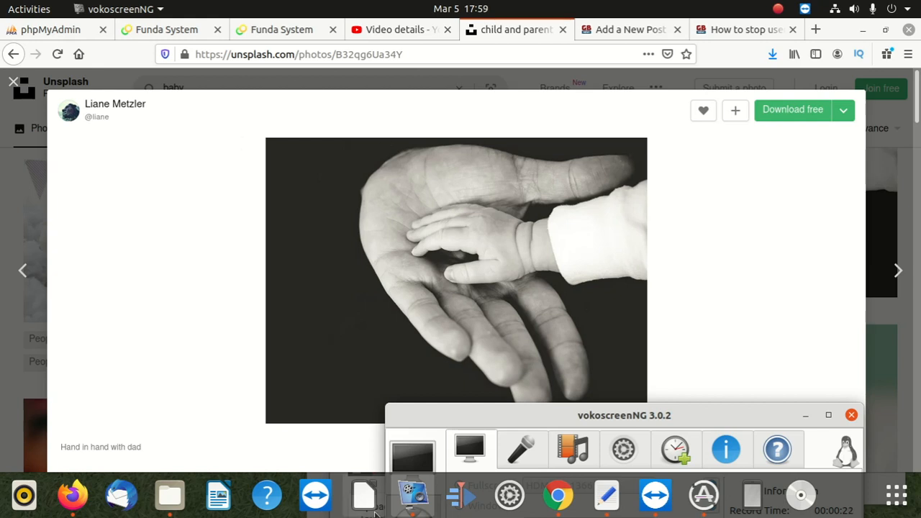
mouse_move(536, 389)
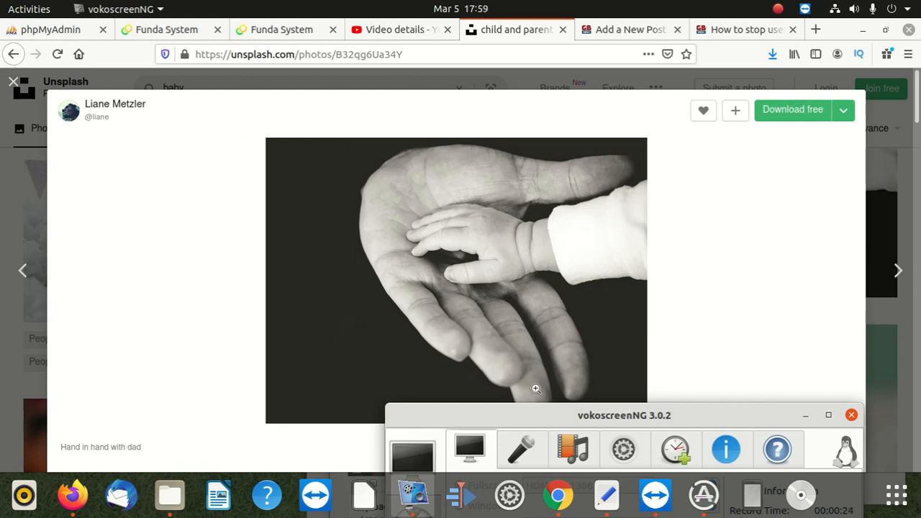
mouse_move(704, 419)
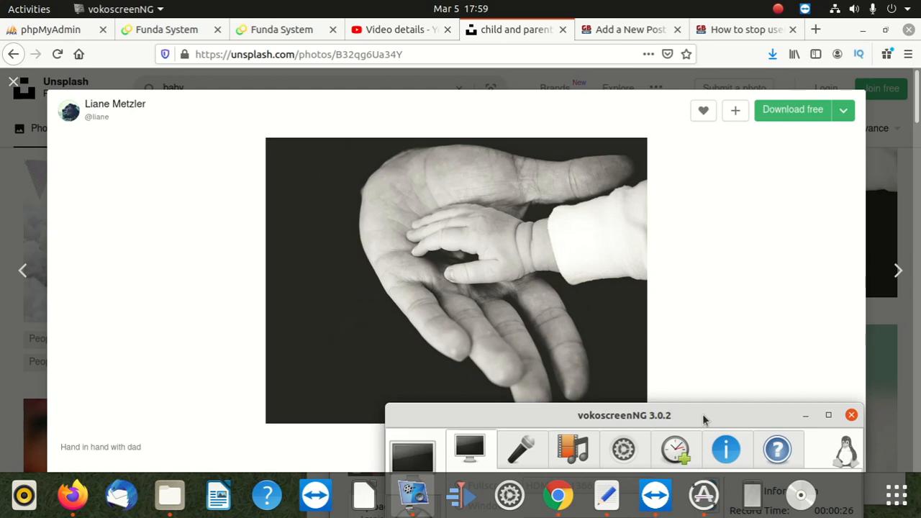
click(29, 9)
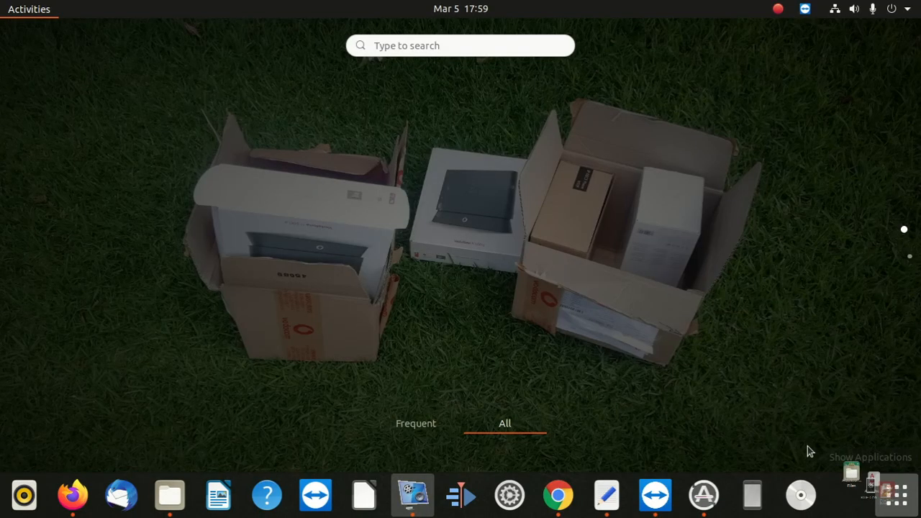
click(895, 494)
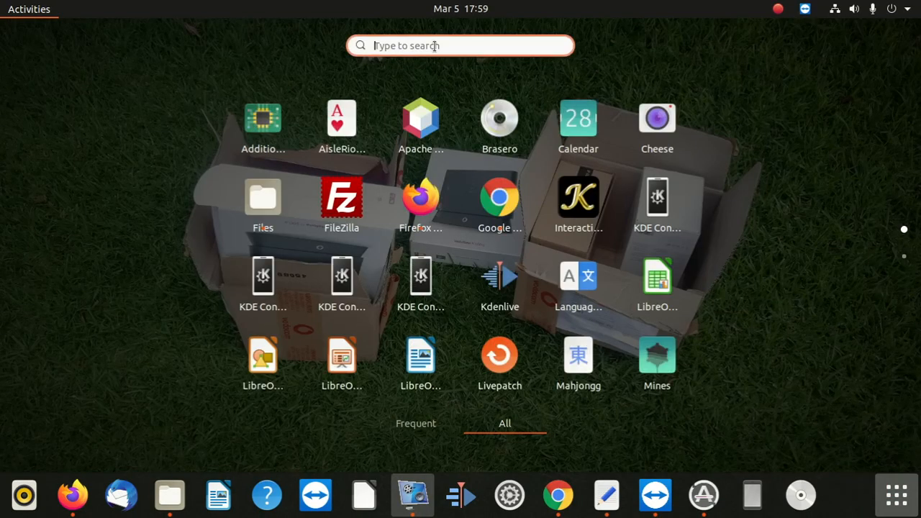
text(term)
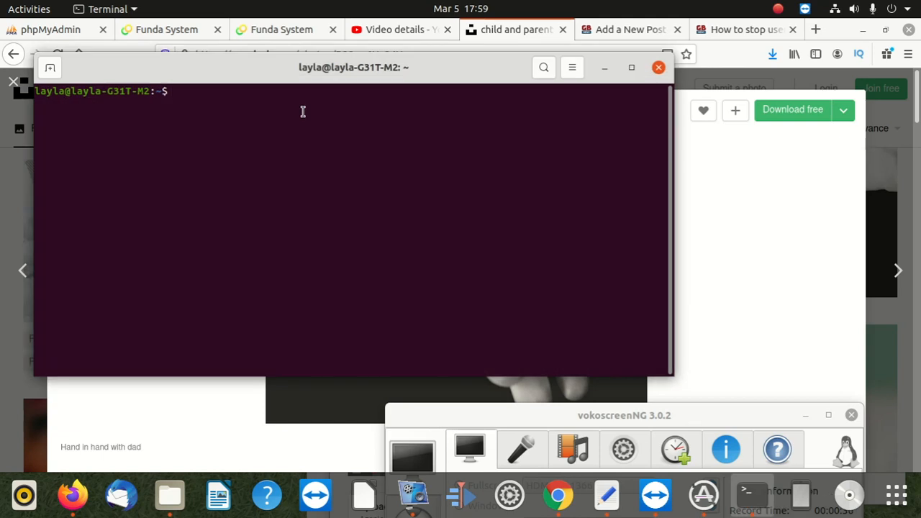
Step: Run sudo su - and enter the account password to get a root prompt
text(su)
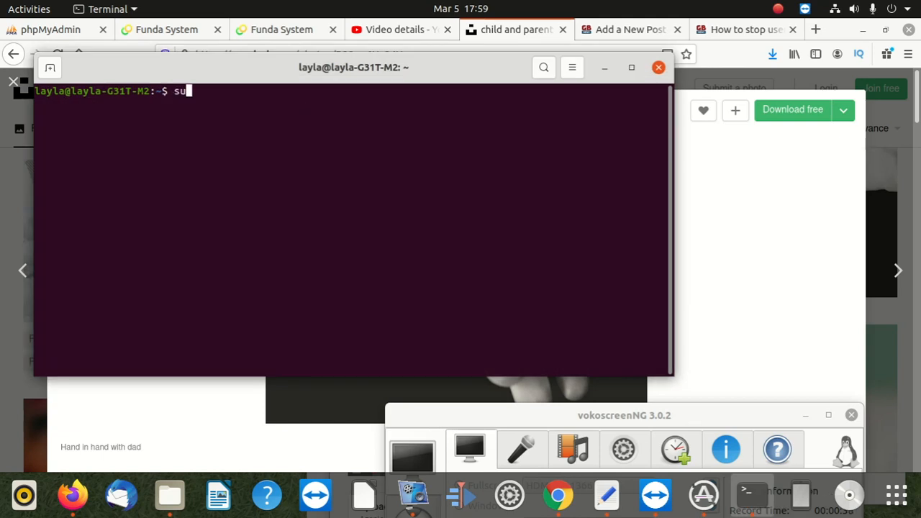
text(do)
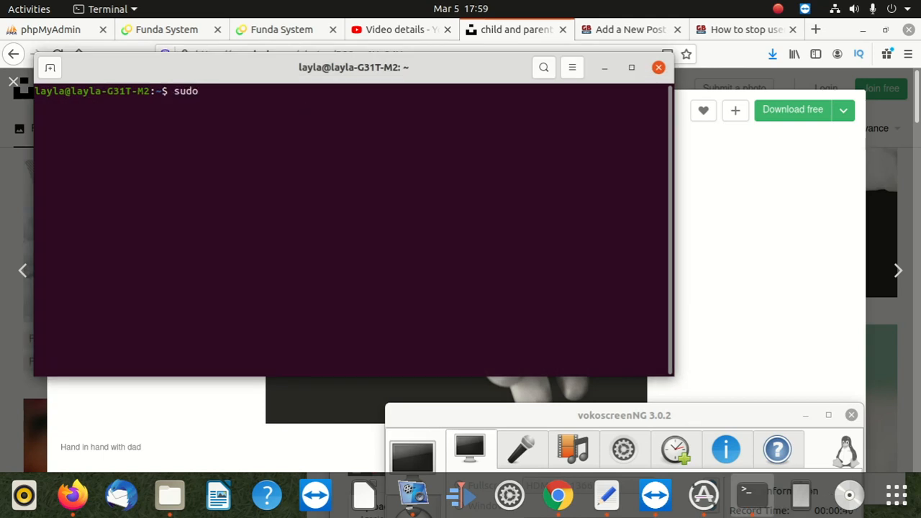
text(su)
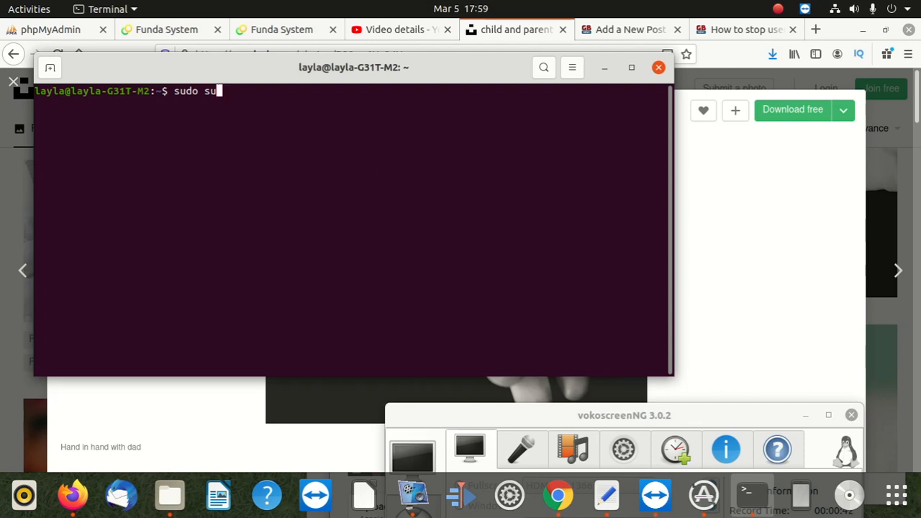
key(Return)
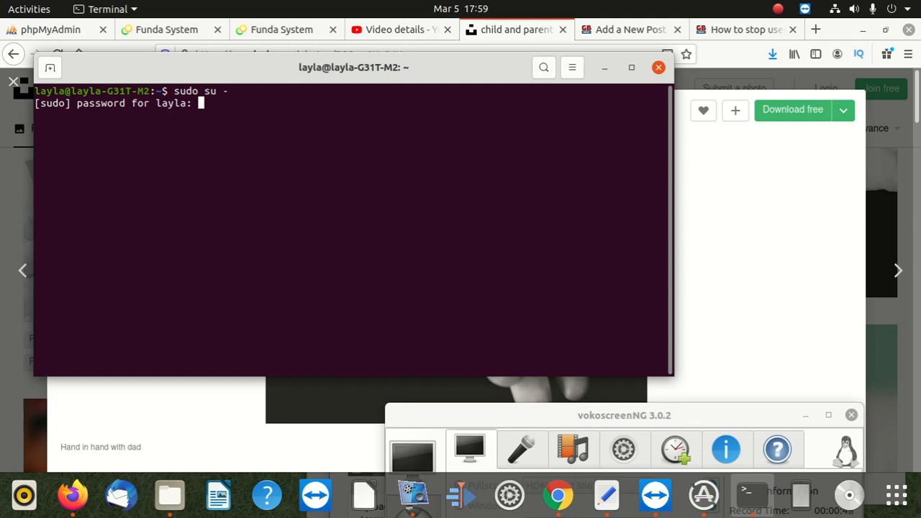
key(Return)
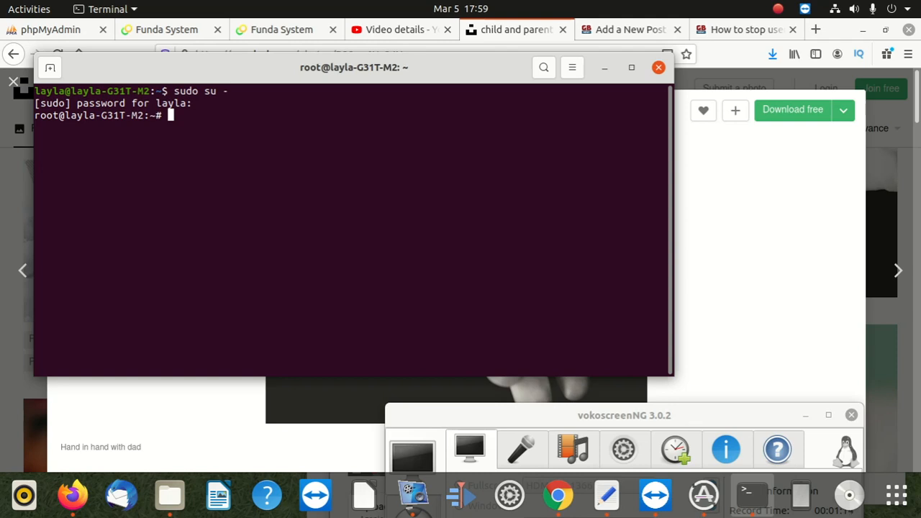
mouse_move(260, 108)
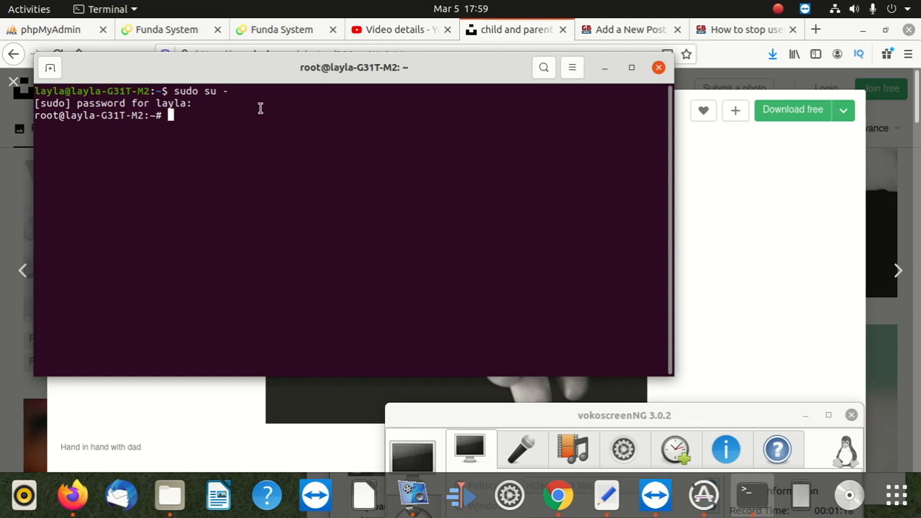
mouse_move(79, 115)
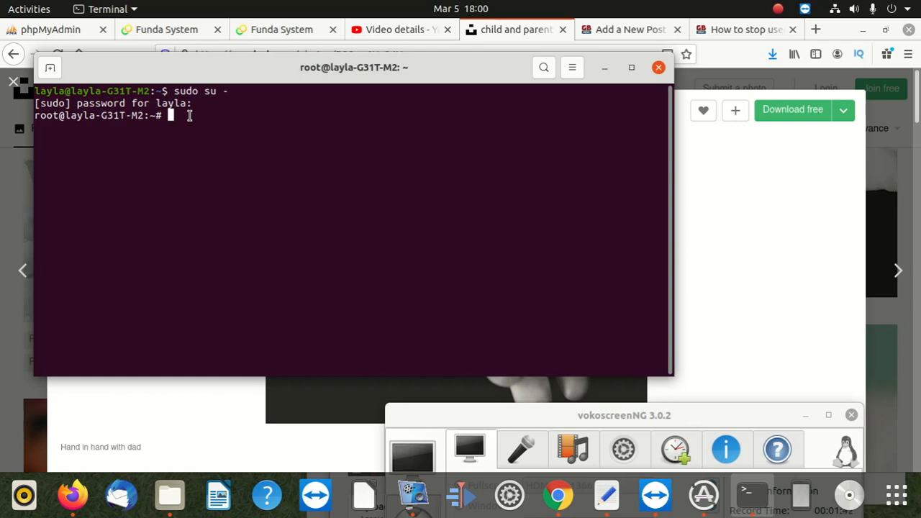
Step: Type 'sud cat /etc/passwd | cut - d: -f1' at the root prompt without running it
text(cat)
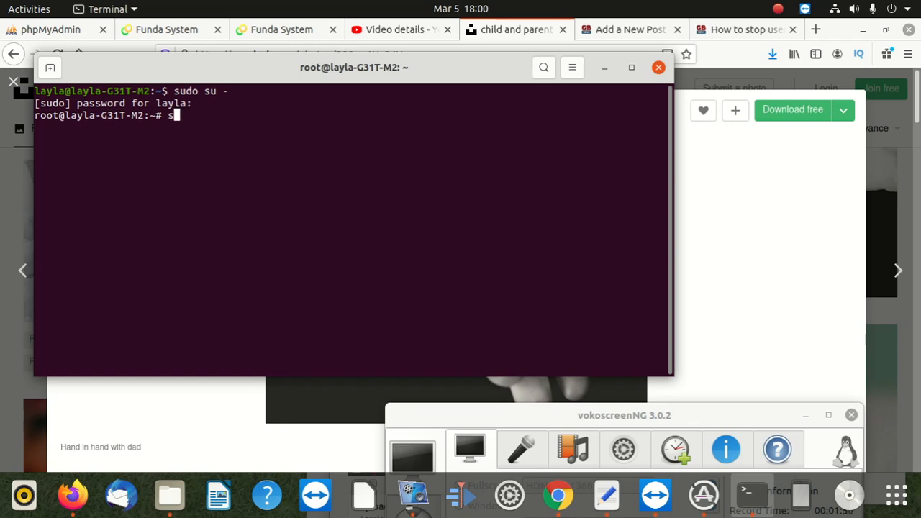
text(ud ca)
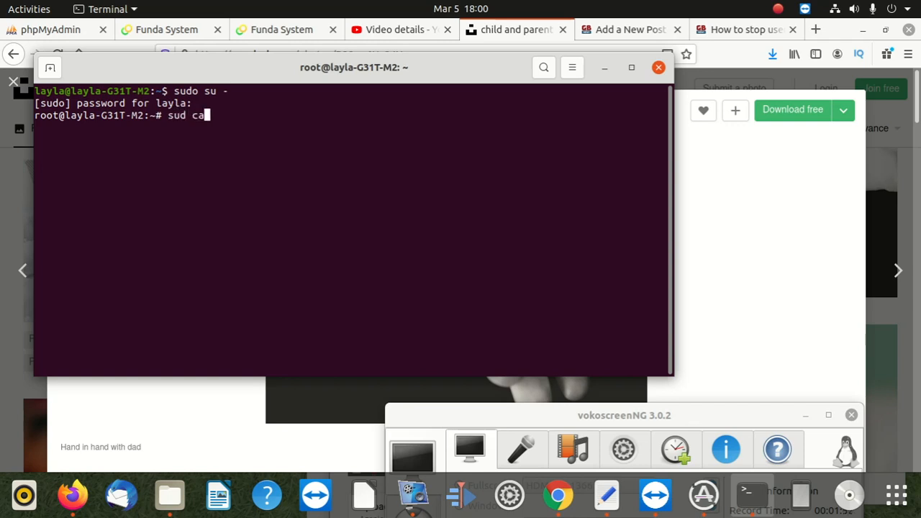
text(t)
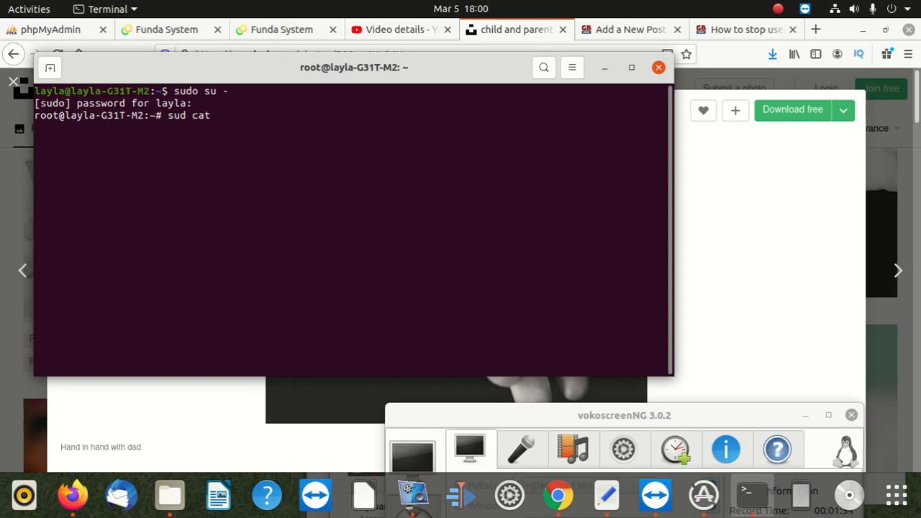
text(/)
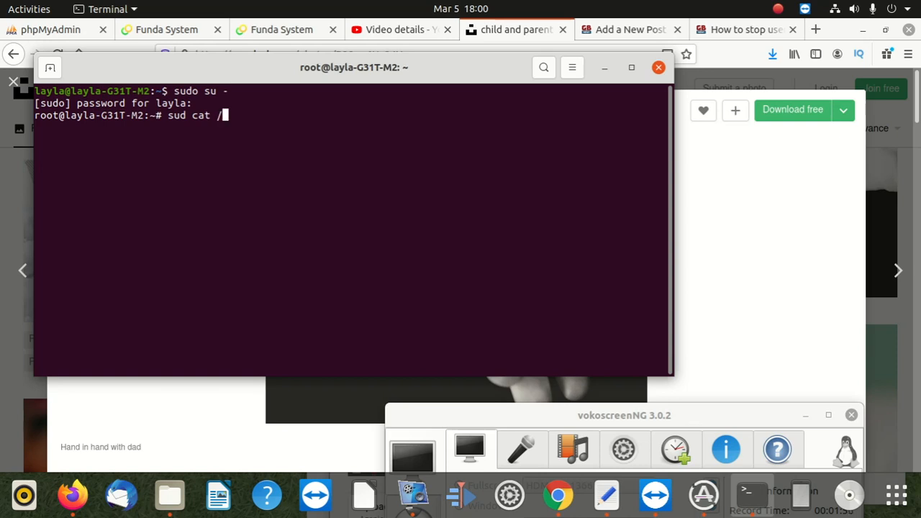
text(etc)
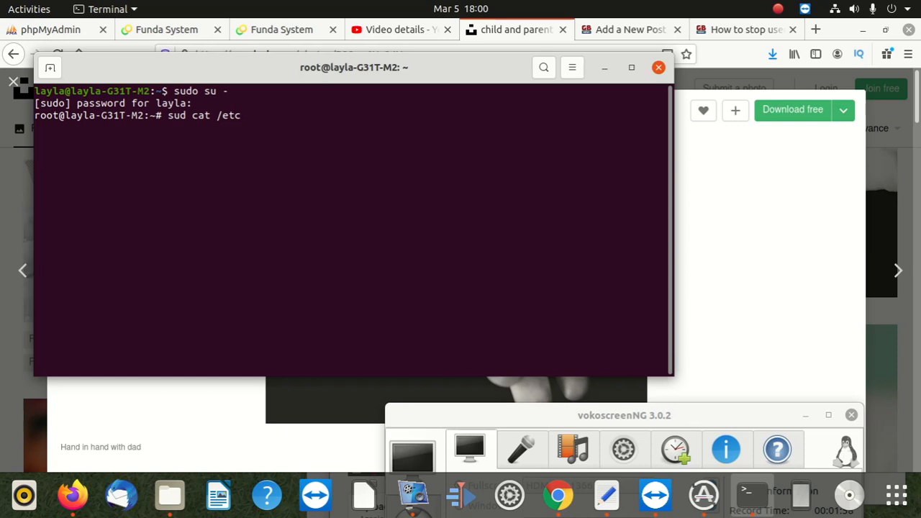
text(/)
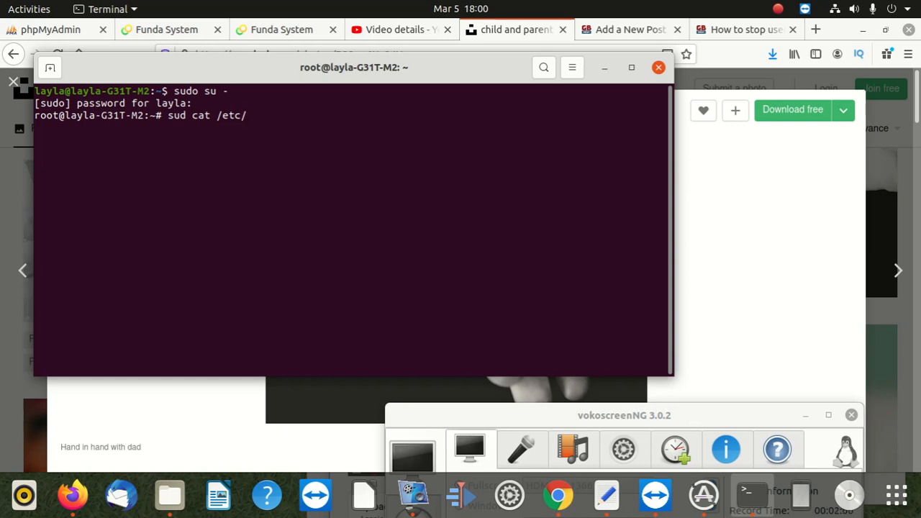
text(passwd |)
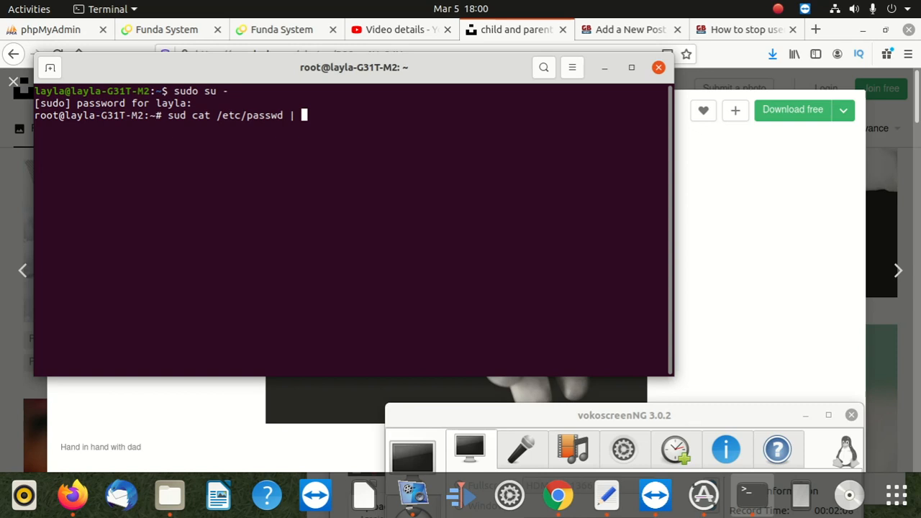
text(cut)
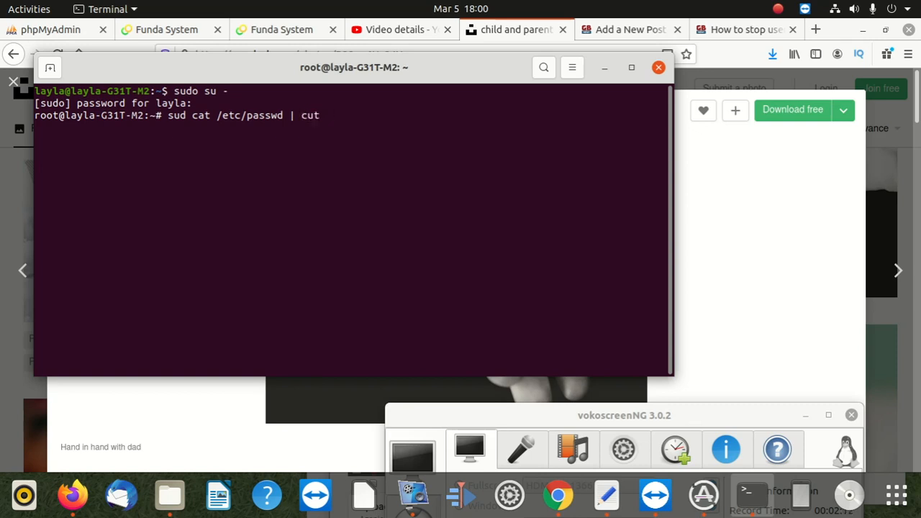
text(-)
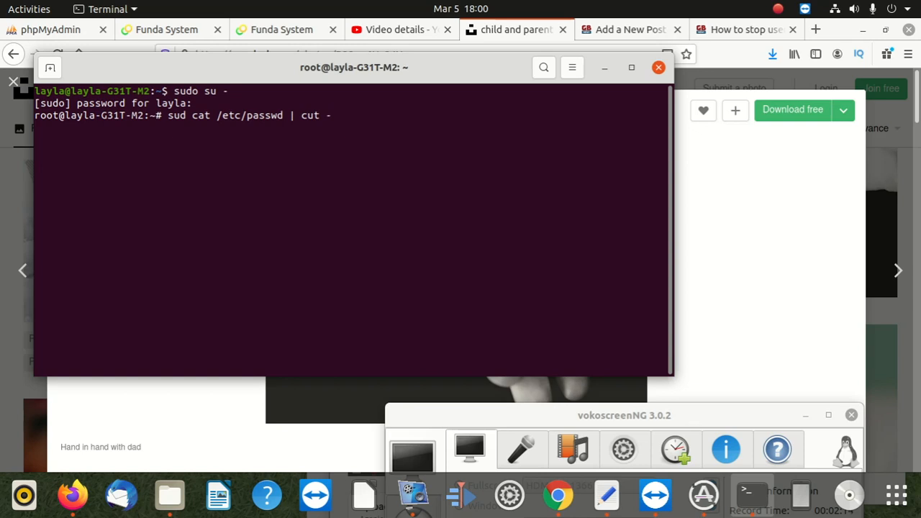
text(d)
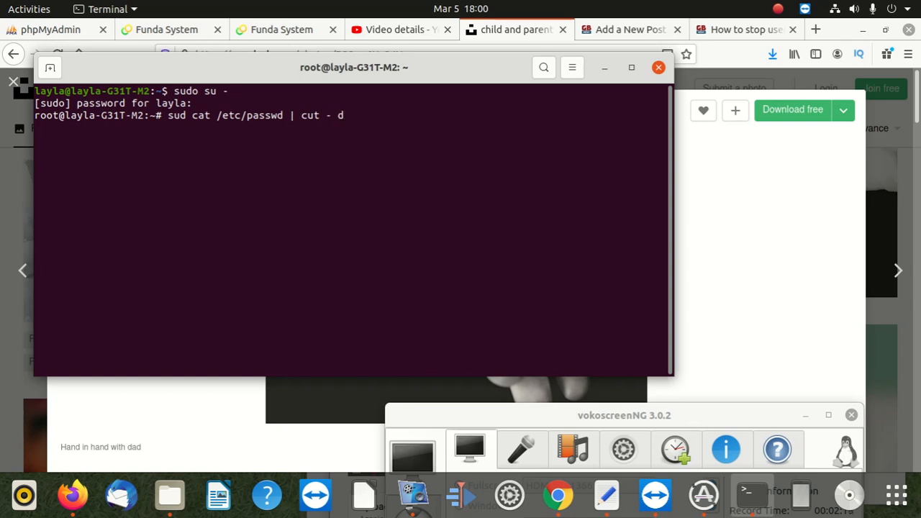
text(:)
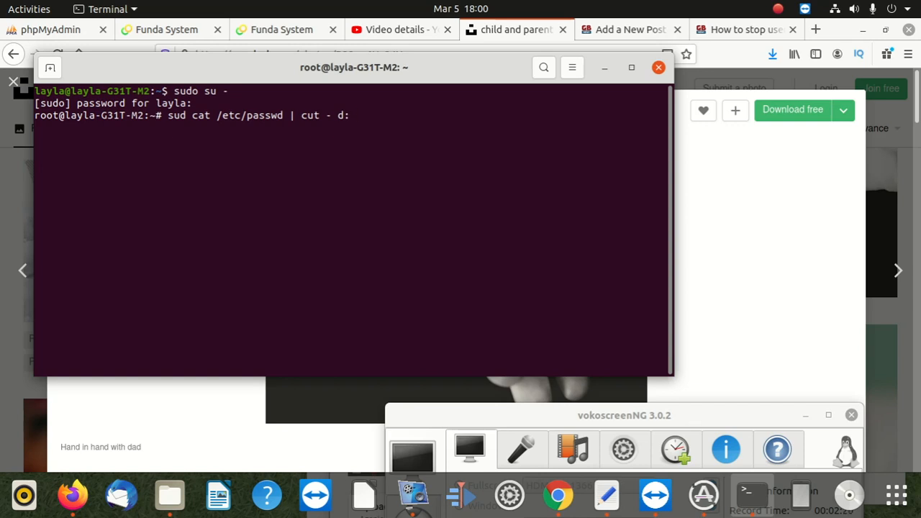
text(-f1)
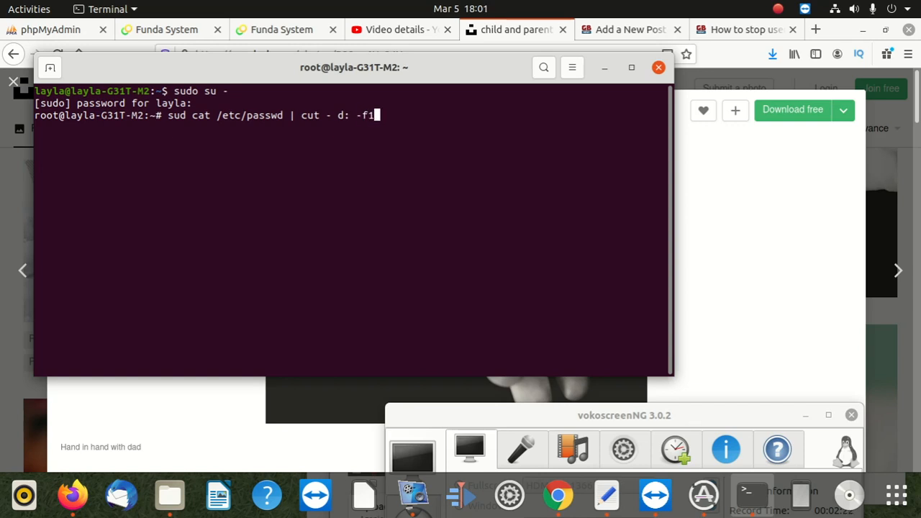
Step: Run the pipeline twice, hitting 'sud' not found, then retype it using cut after the pipe
key(Return)
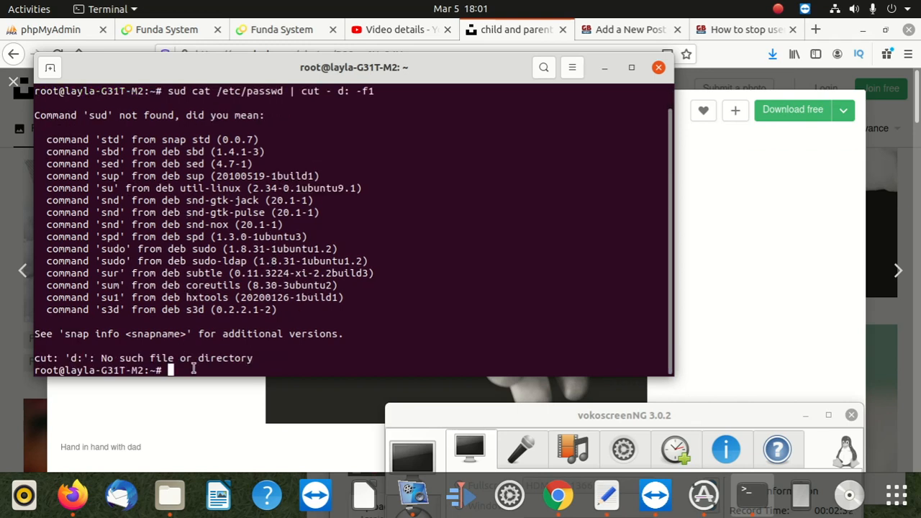
key(Up)
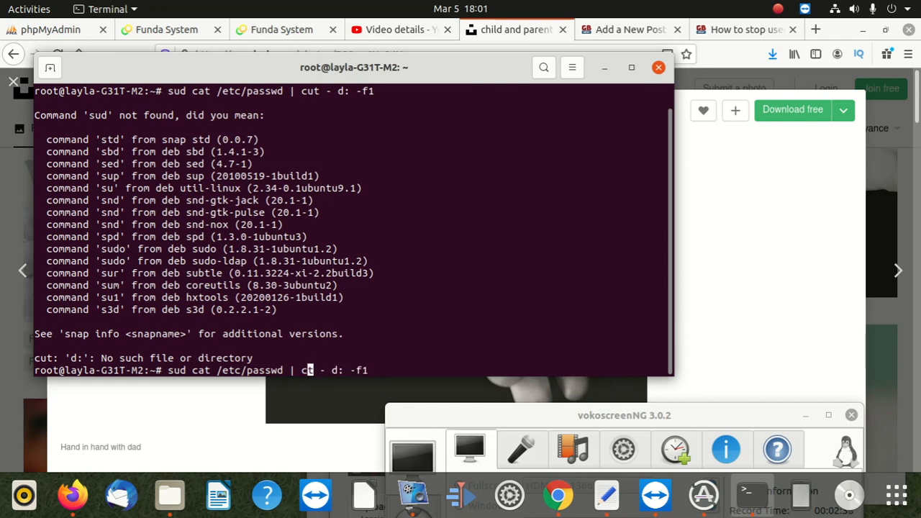
key(Return)
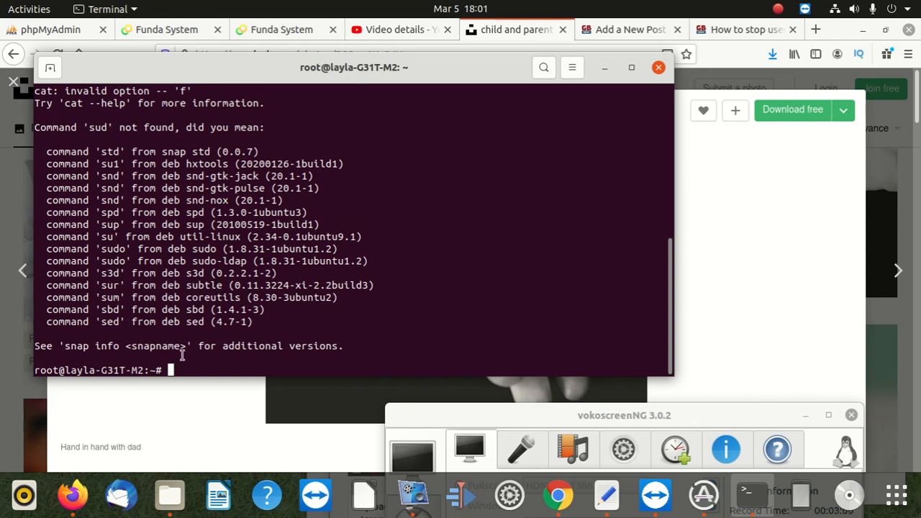
mouse_move(186, 358)
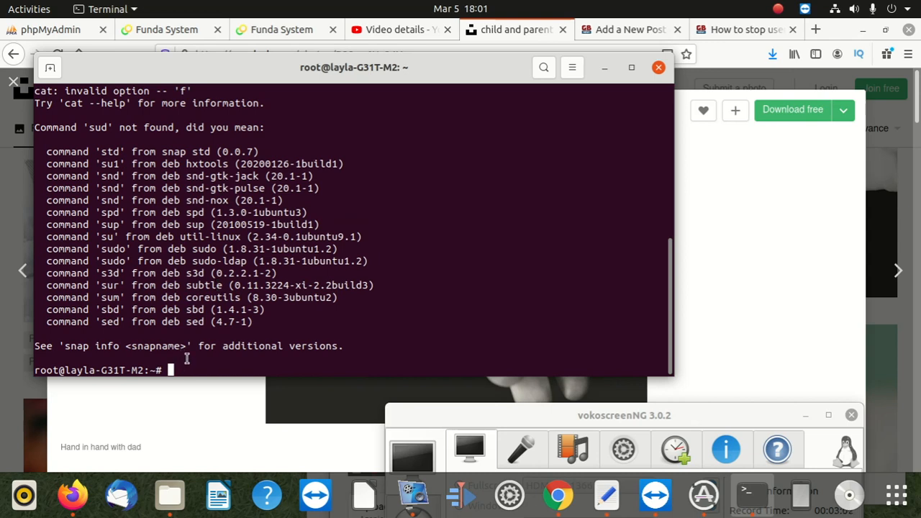
mouse_move(205, 339)
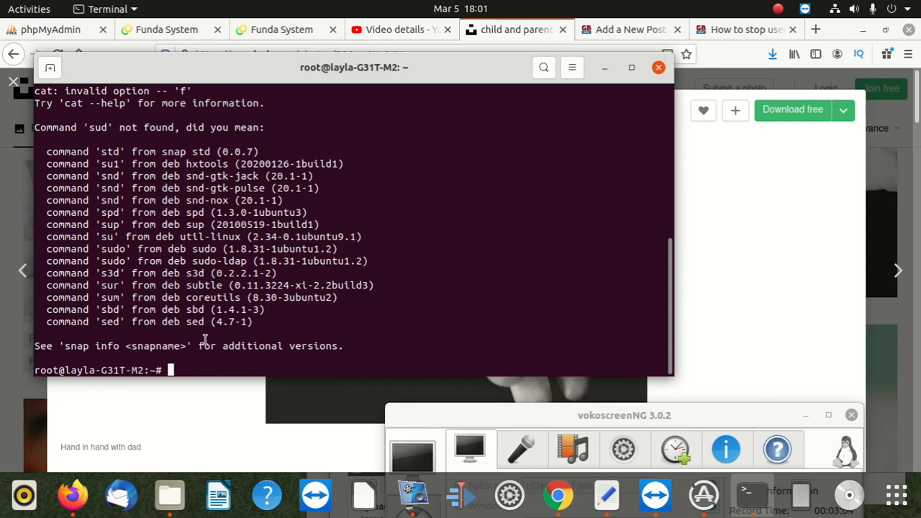
text(sud cat /etc/passwd | cat - d: -f1)
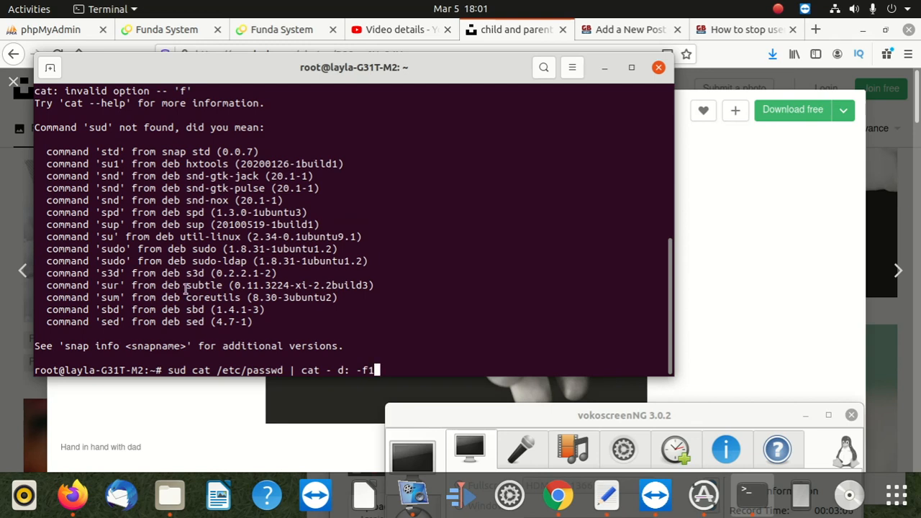
mouse_move(300, 393)
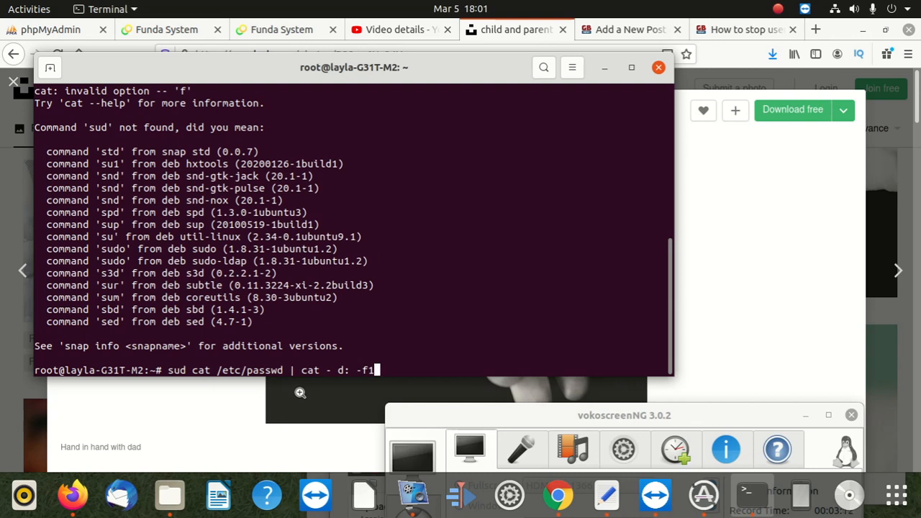
text(cut)
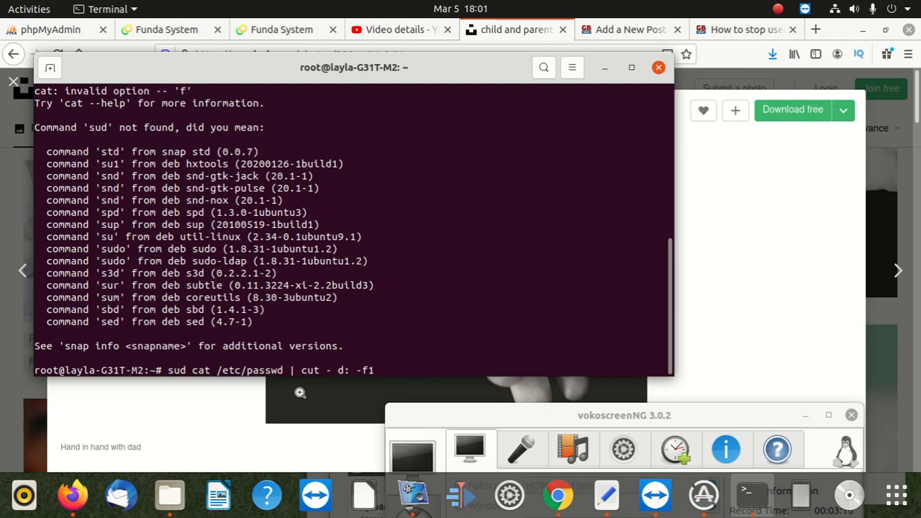
Step: Run the passwd pipeline, see full account lines and a cut error, then clear the screen
key(Return)
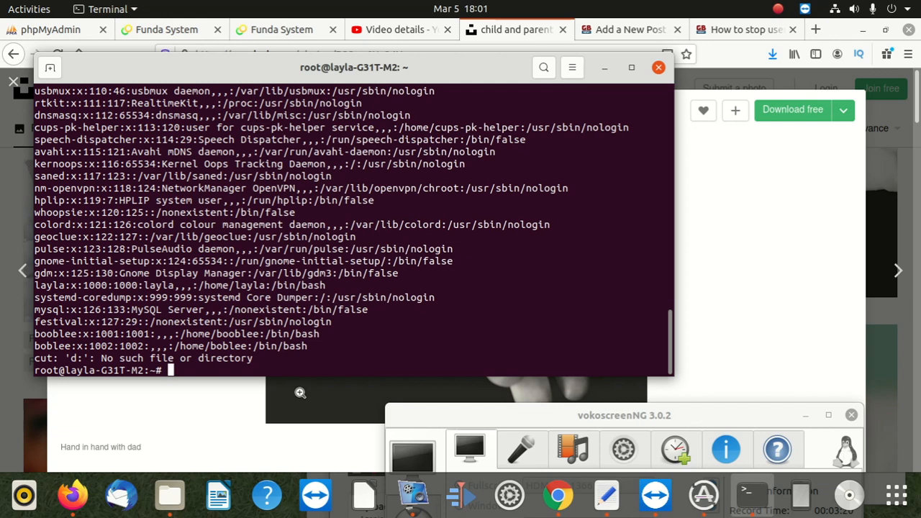
mouse_move(356, 350)
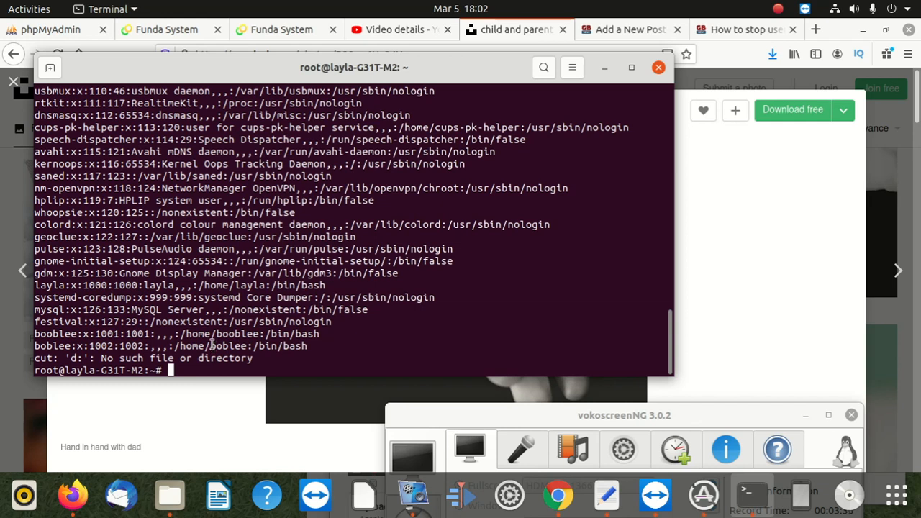
text(c)
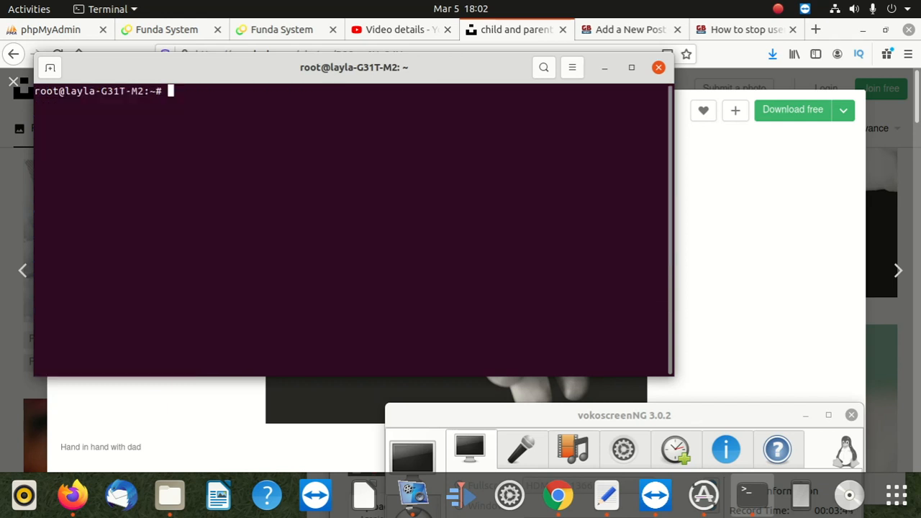
text(su)
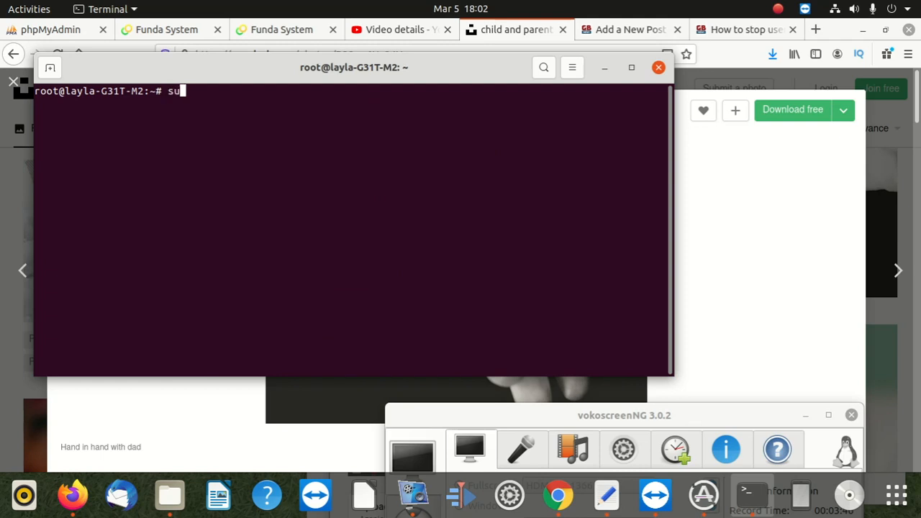
text(do)
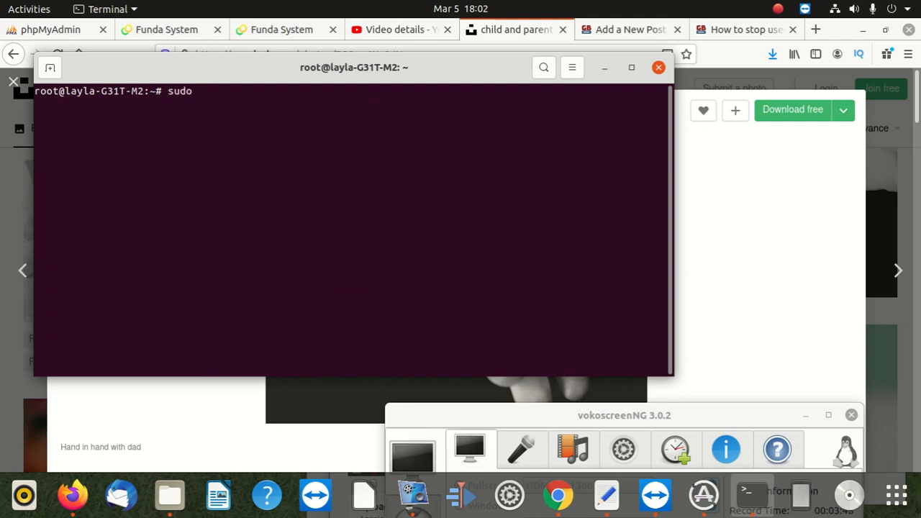
text(su -)
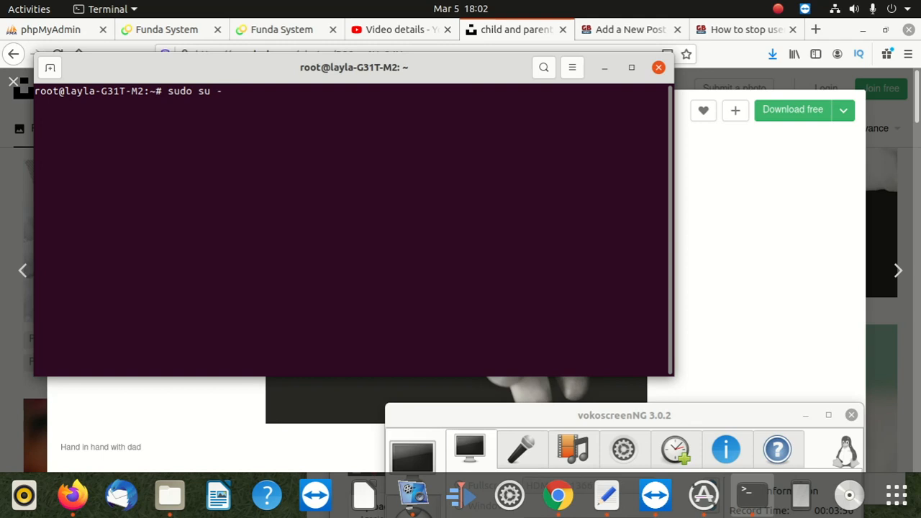
text(b)
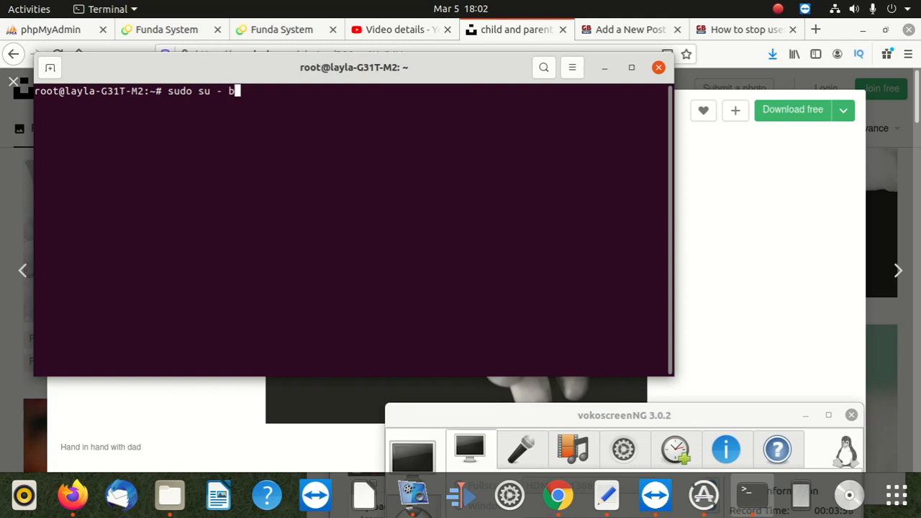
text(oble)
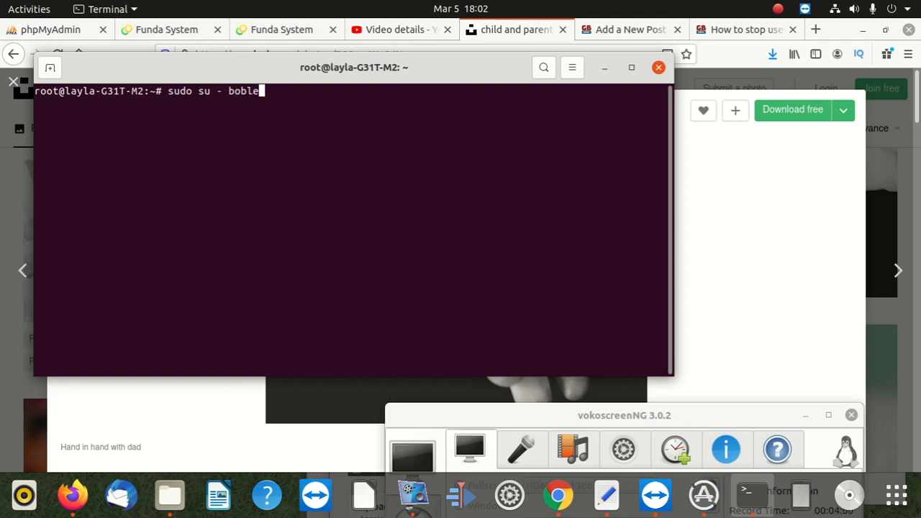
key(Return)
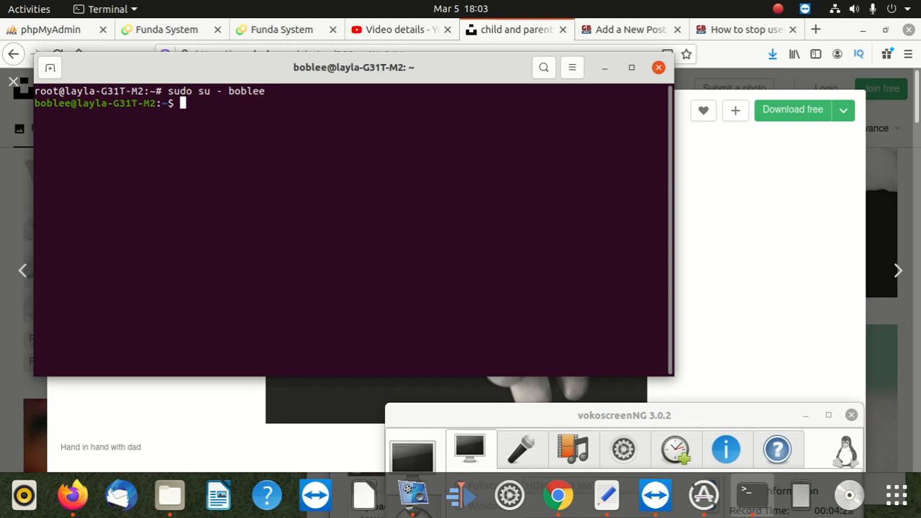
Step: Type 'su -l' at boblee's prompt without running it yet
text(su)
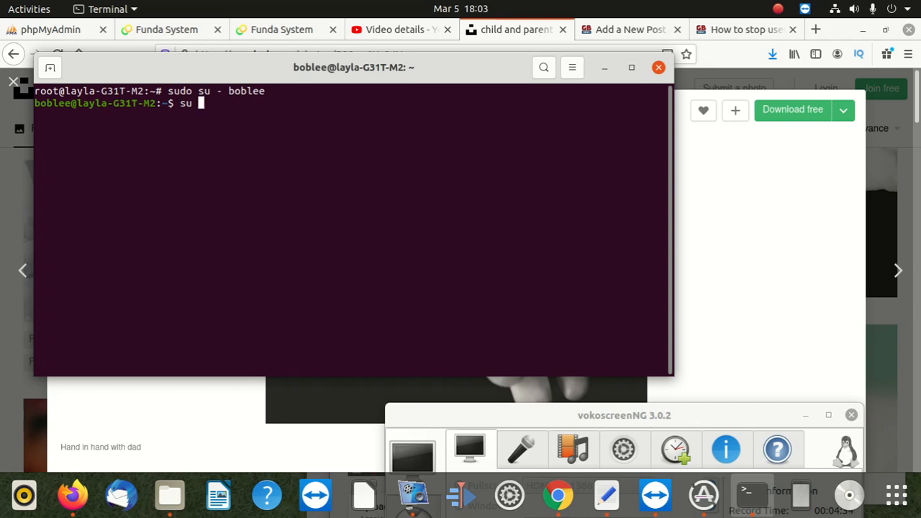
text(-l)
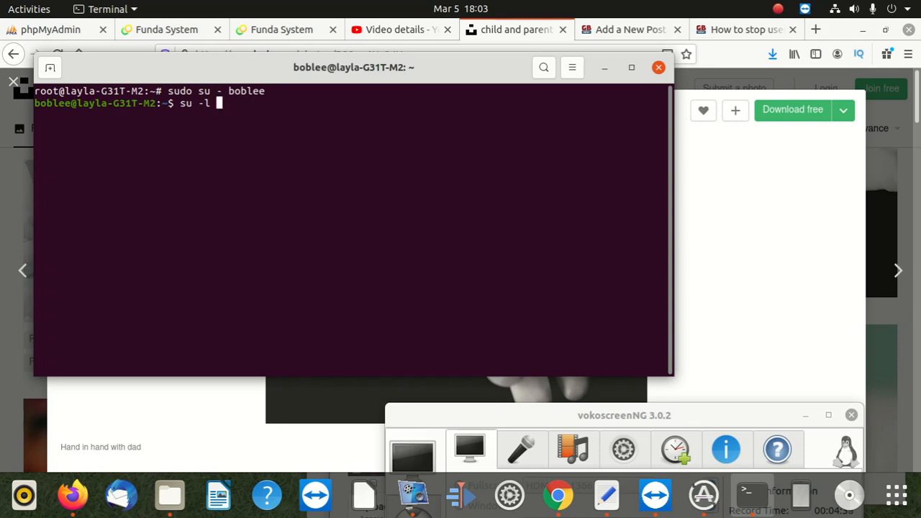
Step: Complete and run su -l layla, entering layla's password to reach her prompt
text(layla)
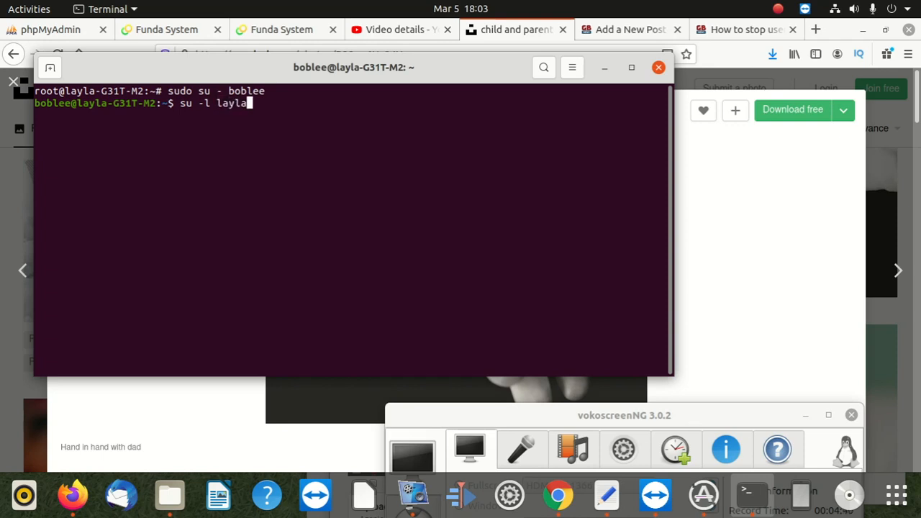
key(Return)
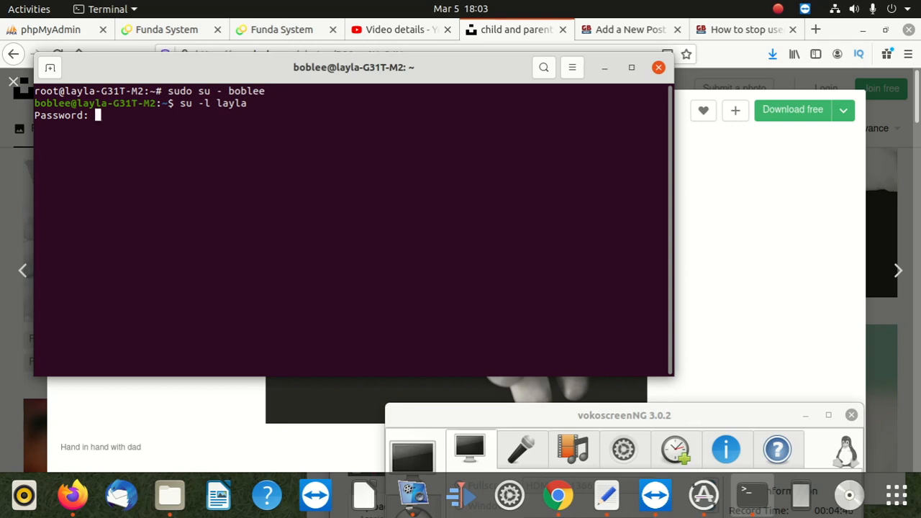
key(Return)
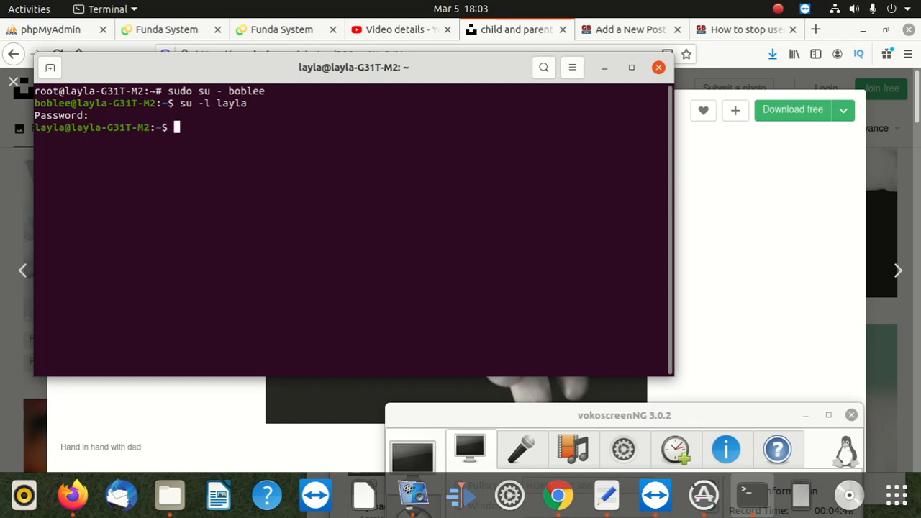
mouse_move(158, 350)
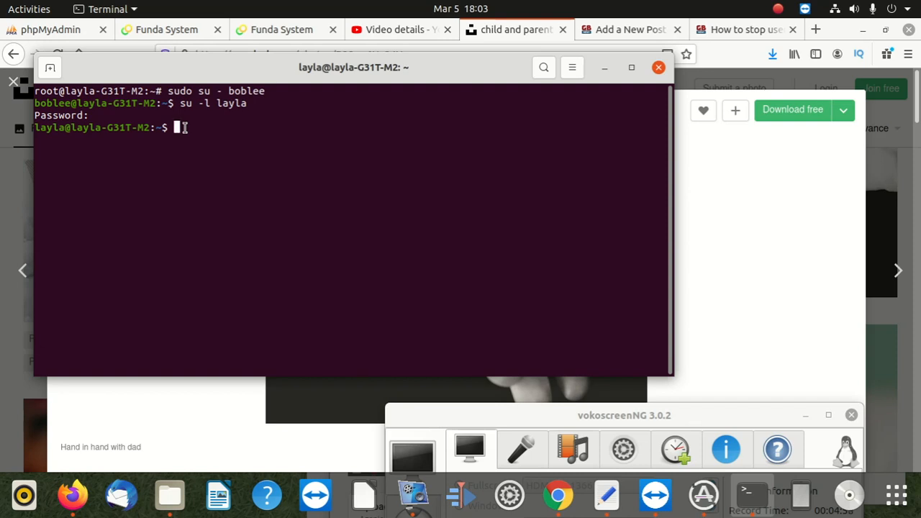
Step: Run su -l boblee from layla's shell and enter boblee's password
text(s)
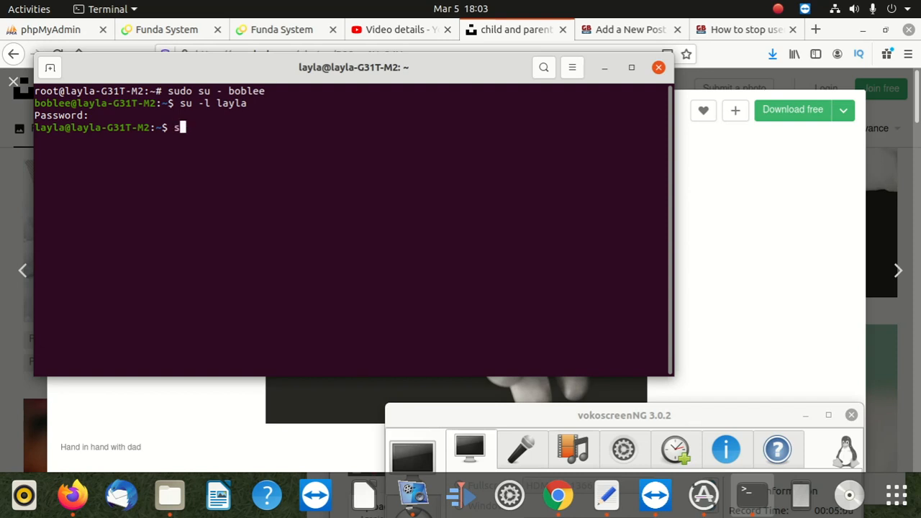
text(u -)
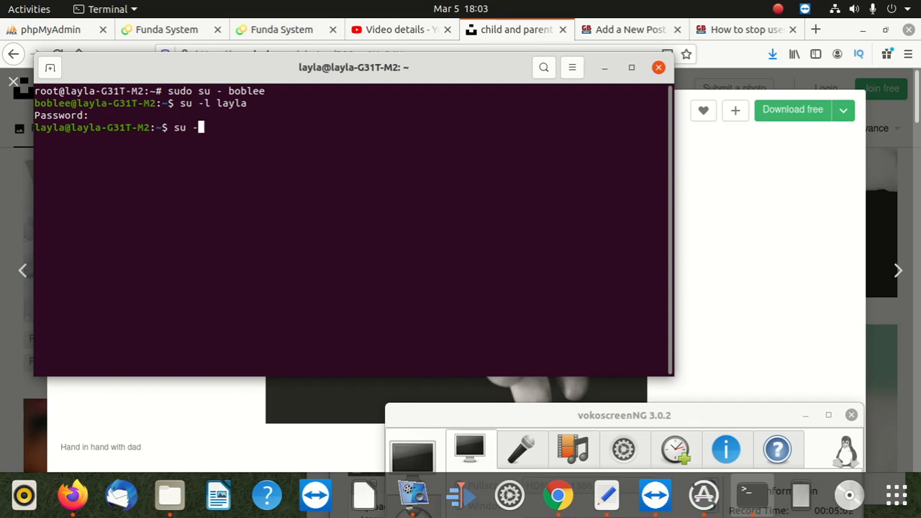
text(l b)
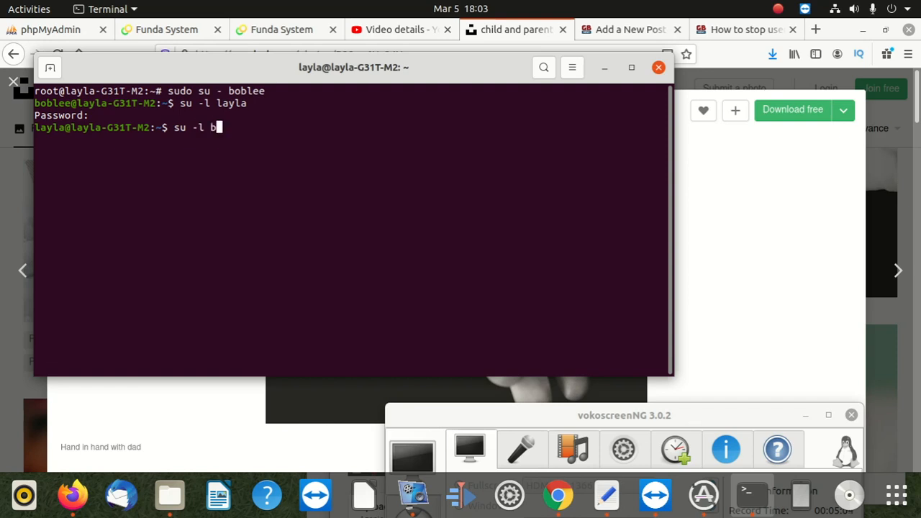
text(obl)
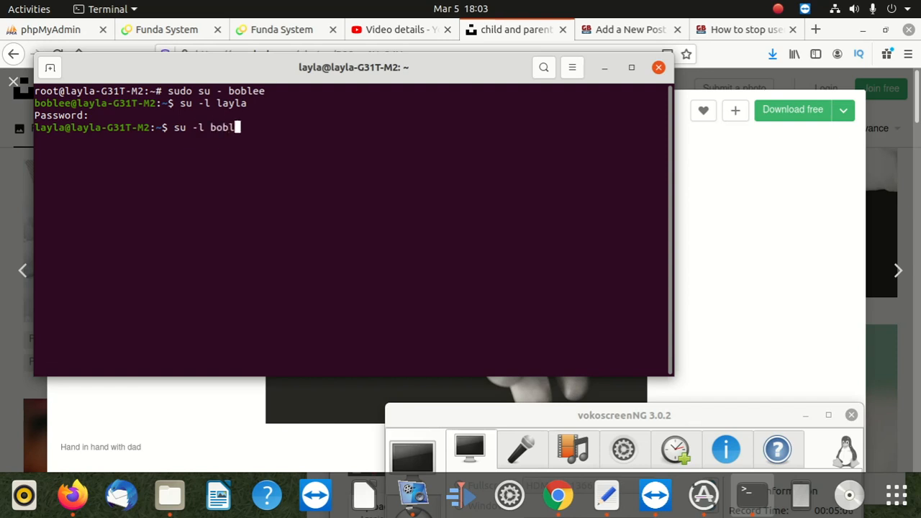
key(Return)
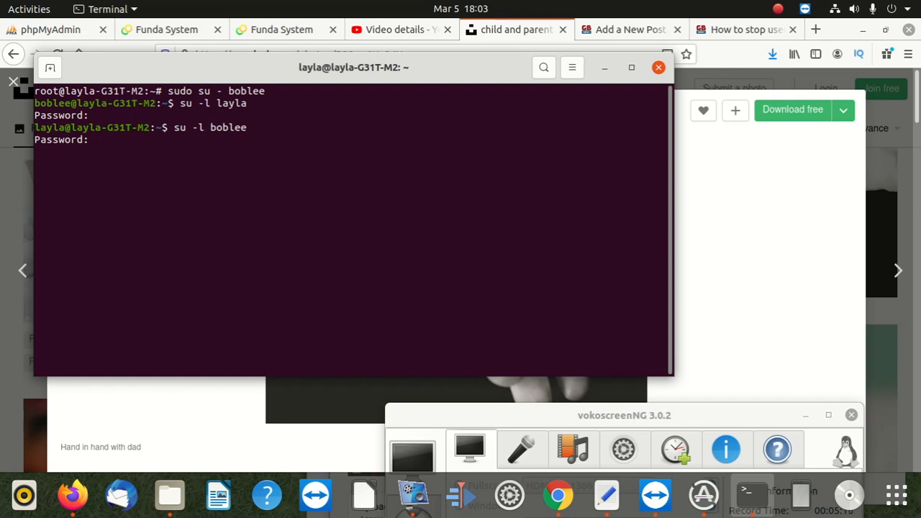
key(Return)
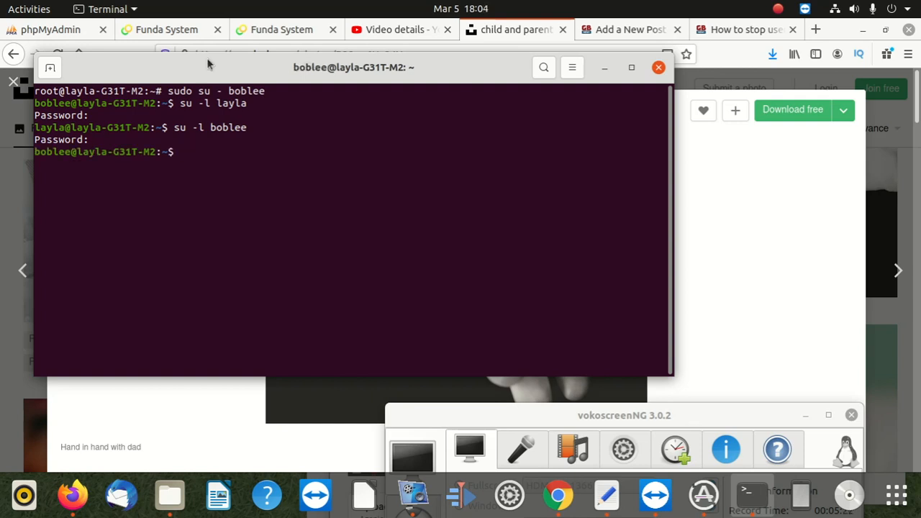
mouse_move(255, 102)
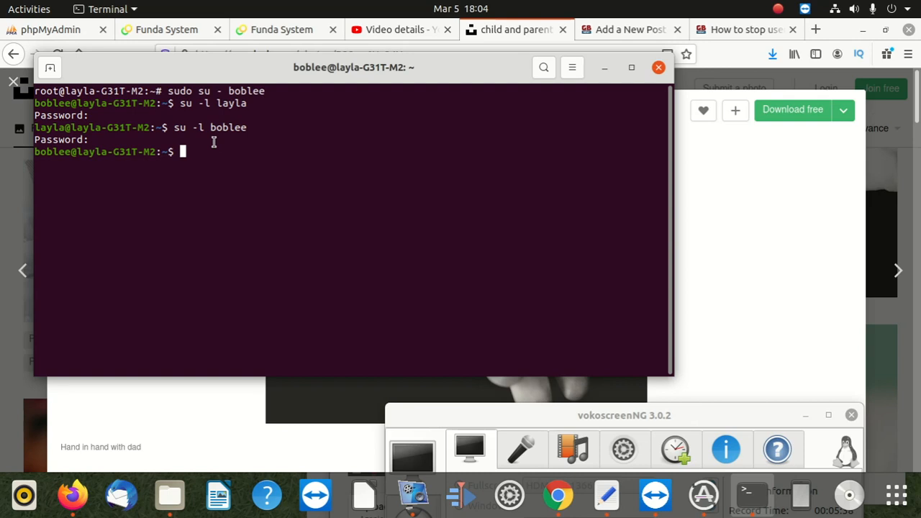
Step: After a mistyped whoai, run whoami and select the printed user name boblee
text(wh)
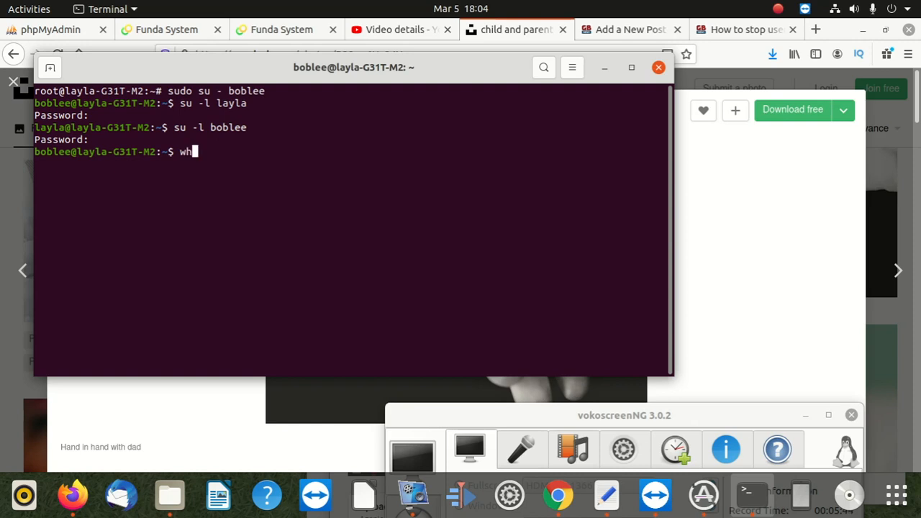
text(oi)
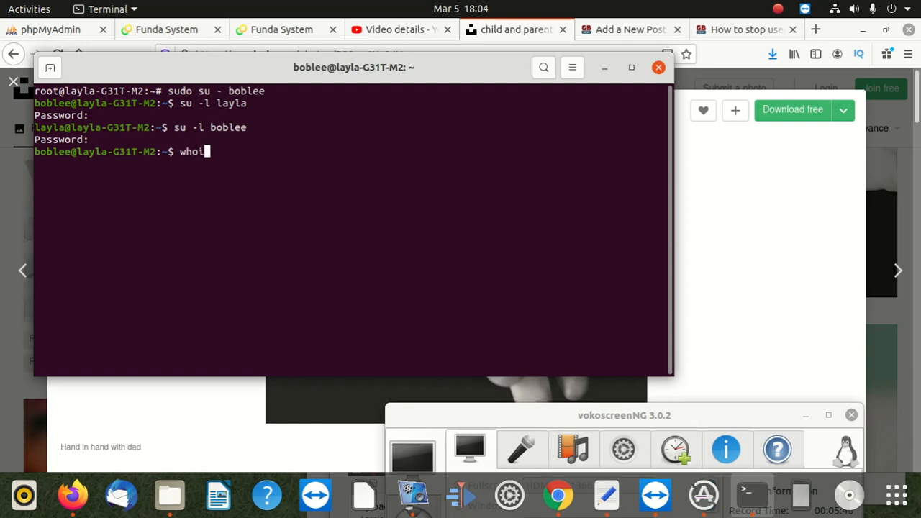
text(au)
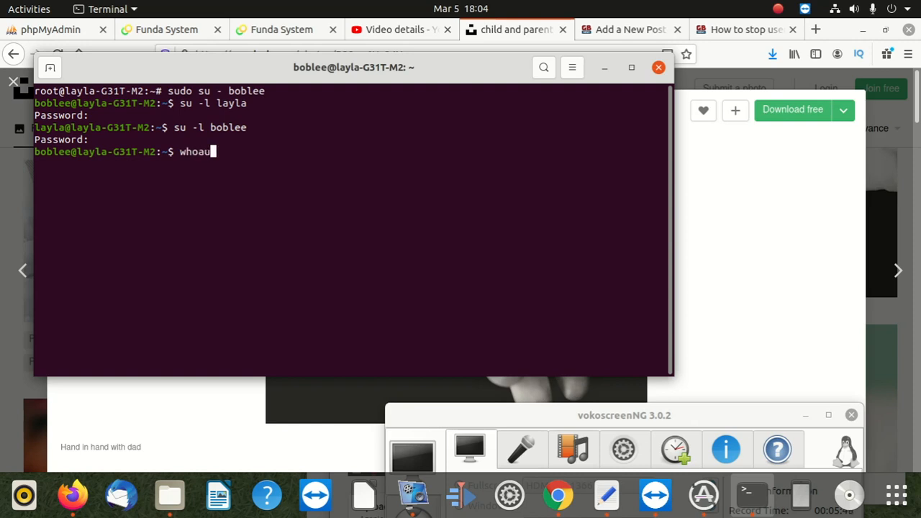
text(i)
key(Return)
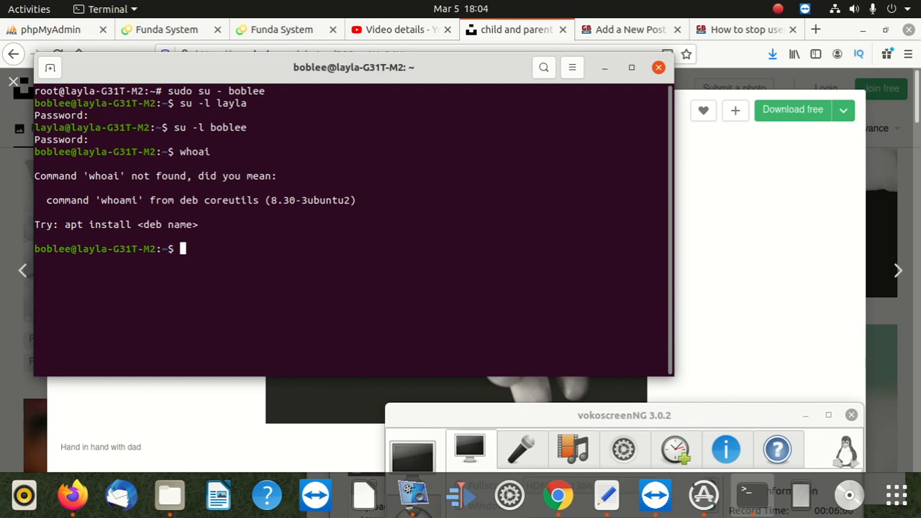
text(whoa)
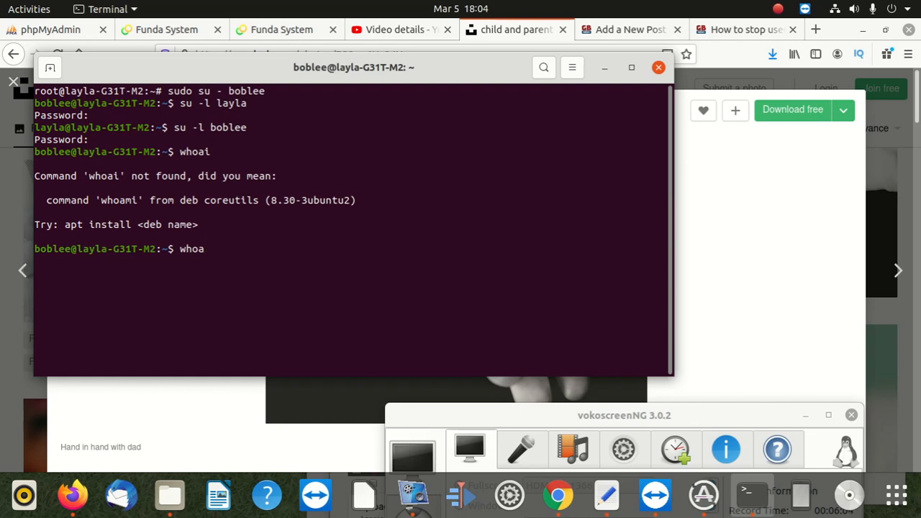
key(Return)
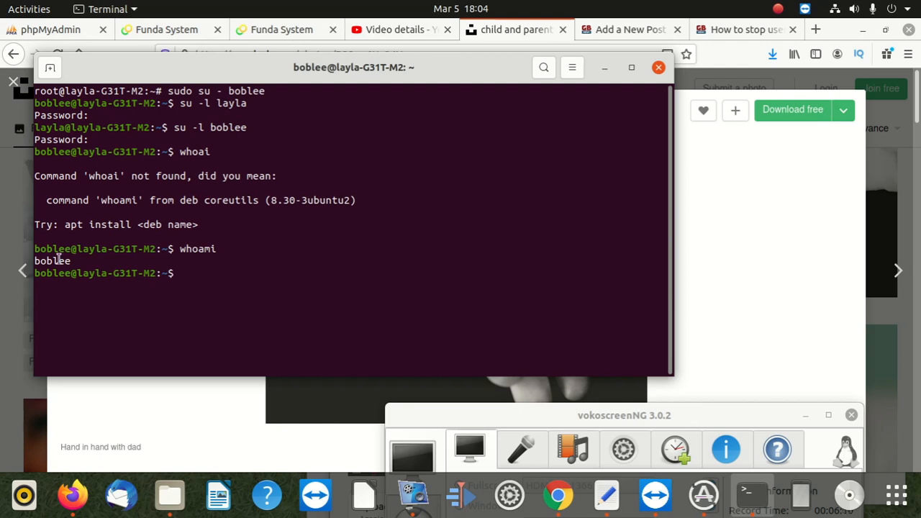
double_click(52, 260)
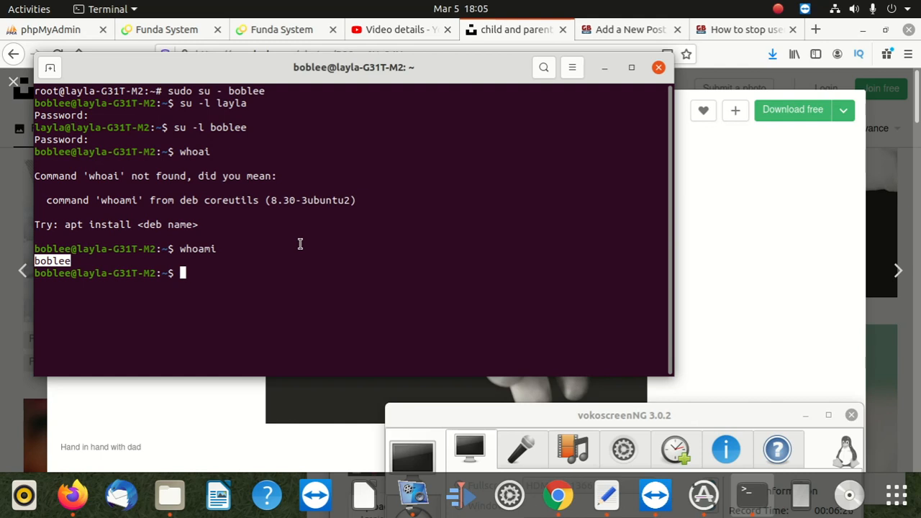
Step: Attempt sudo su - layla with boblee's password; it is refused because boblee isn't a sudoer
text(su)
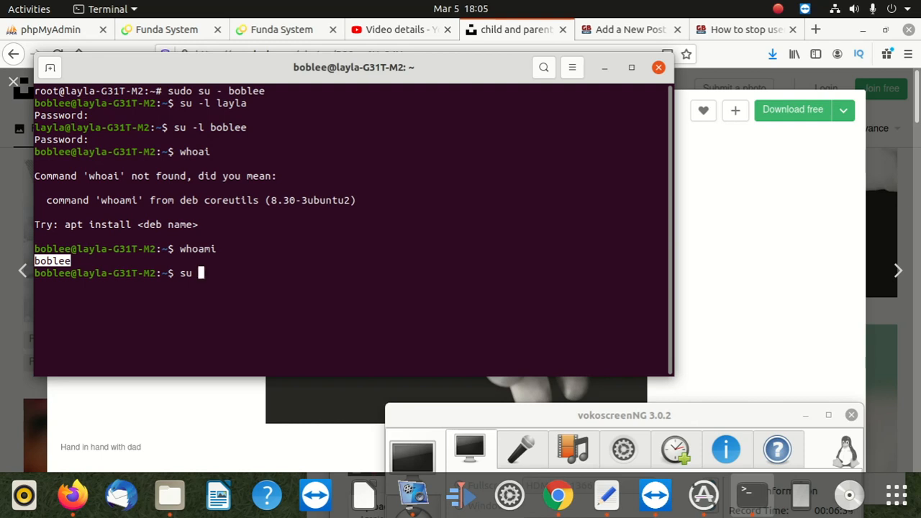
key(BackSpace)
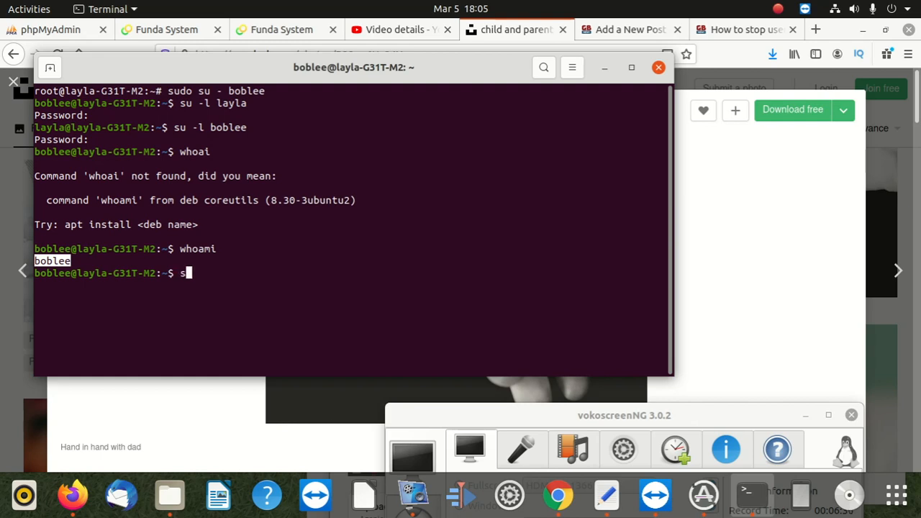
text(udo su -)
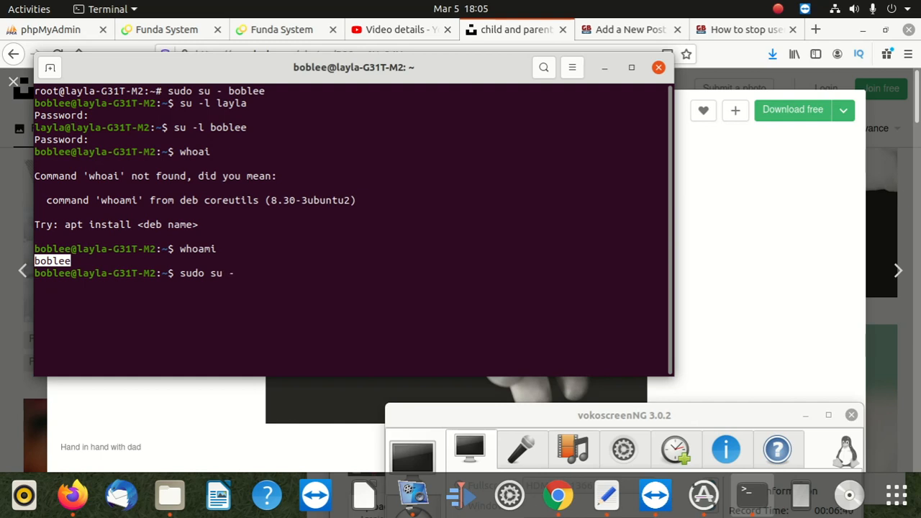
text(la)
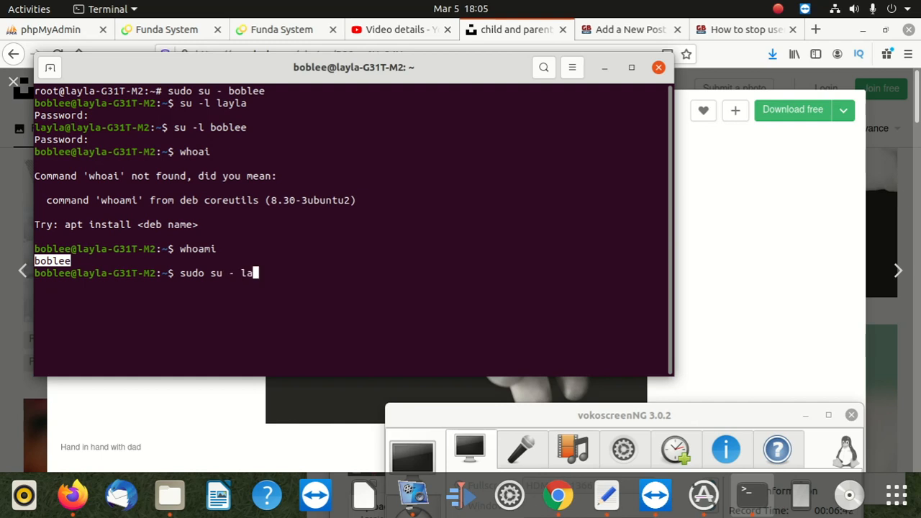
key(Return)
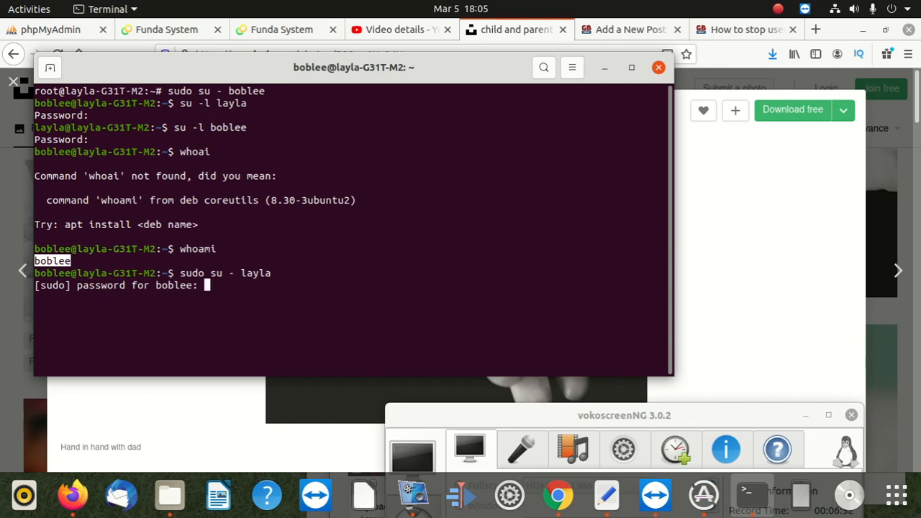
key(Return)
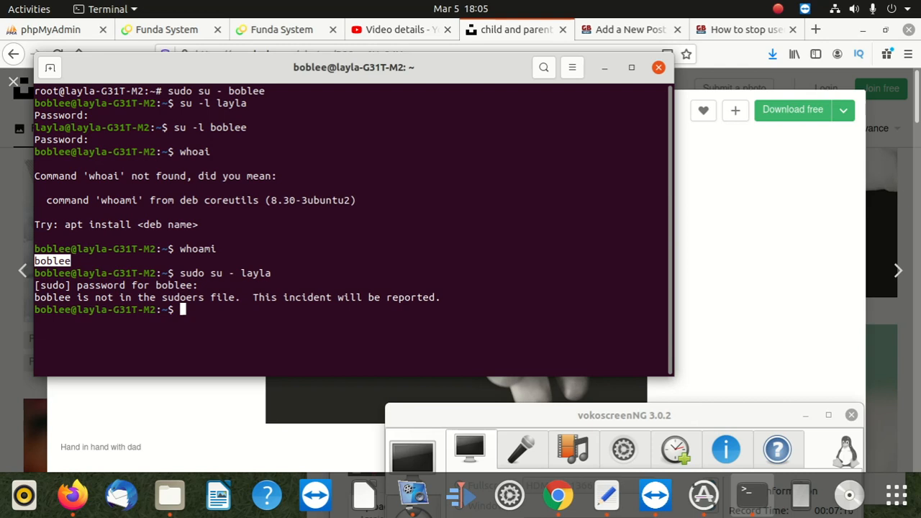
Step: Log in as layla with su - layla and her password, then begin typing sudo su - boblee
text(s)
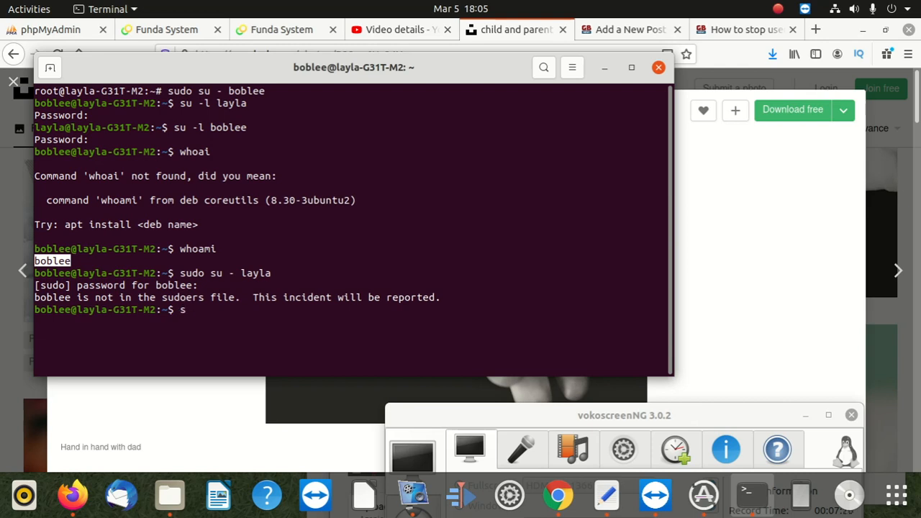
text(u)
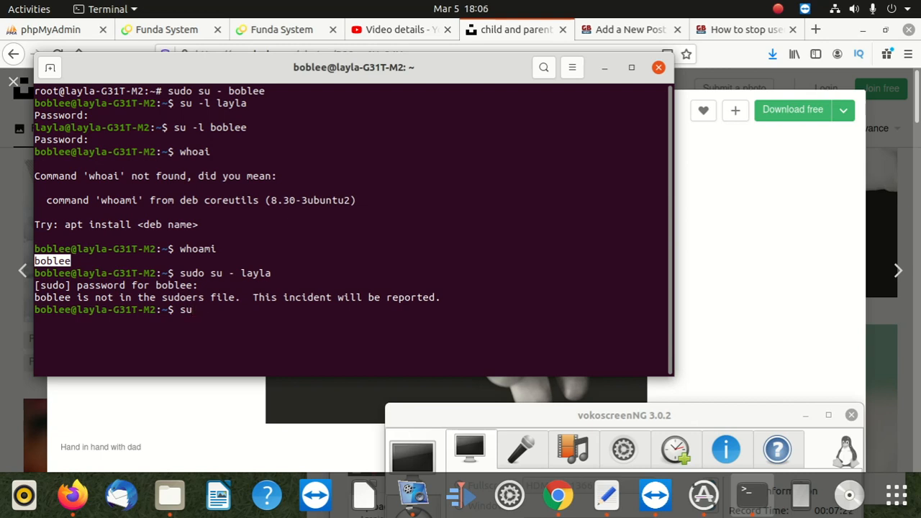
text(-)
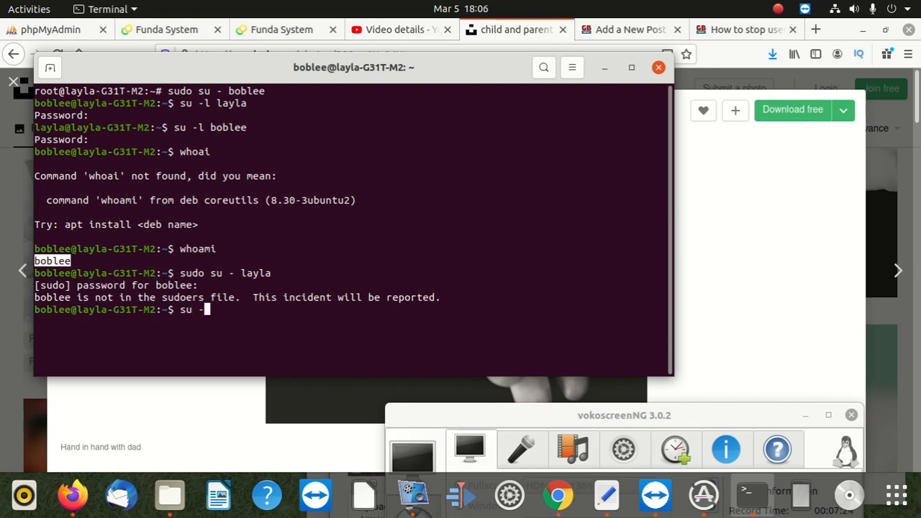
text(layl)
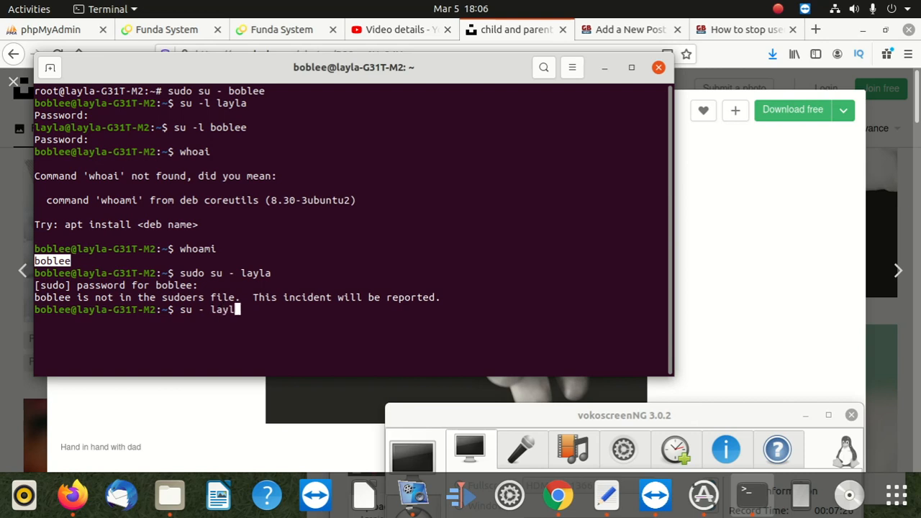
key(Return)
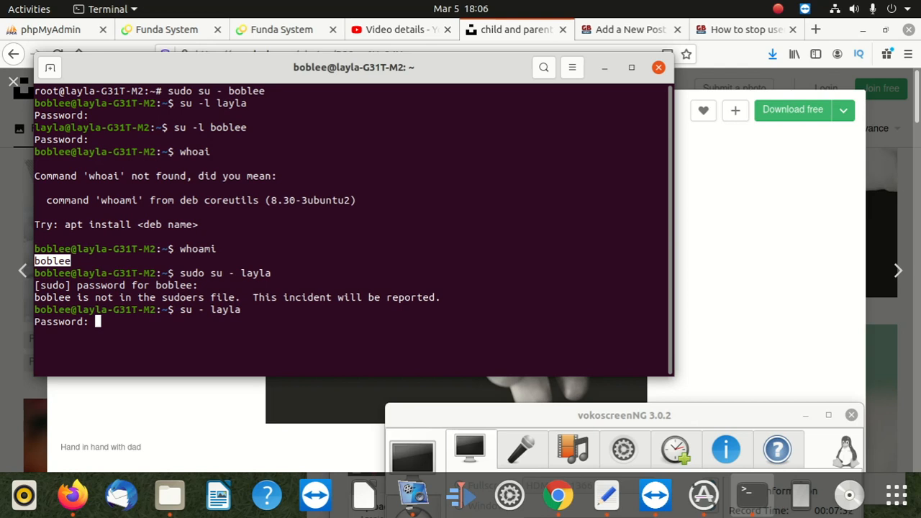
key(Return)
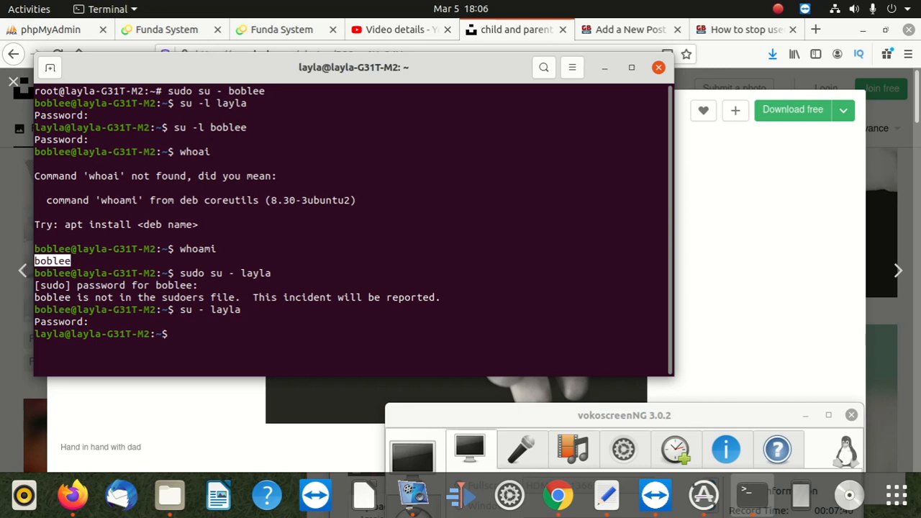
text(su)
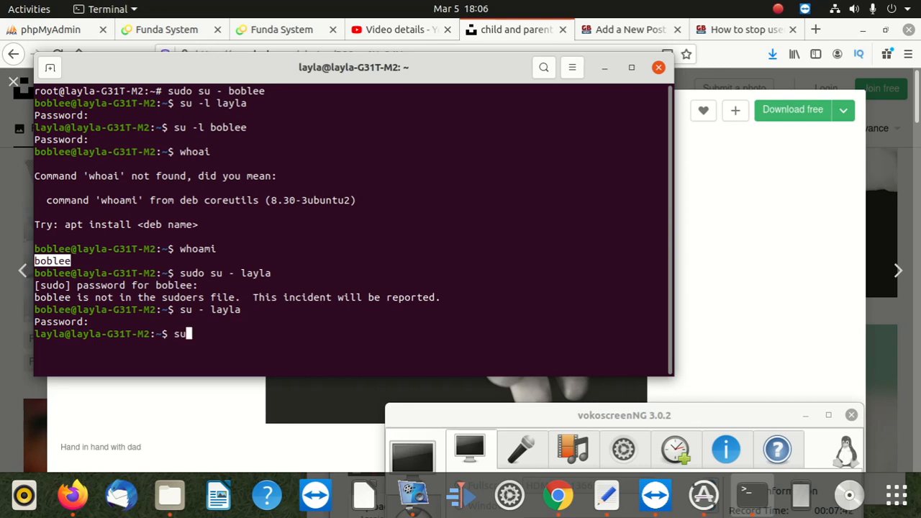
text(do su - boblee)
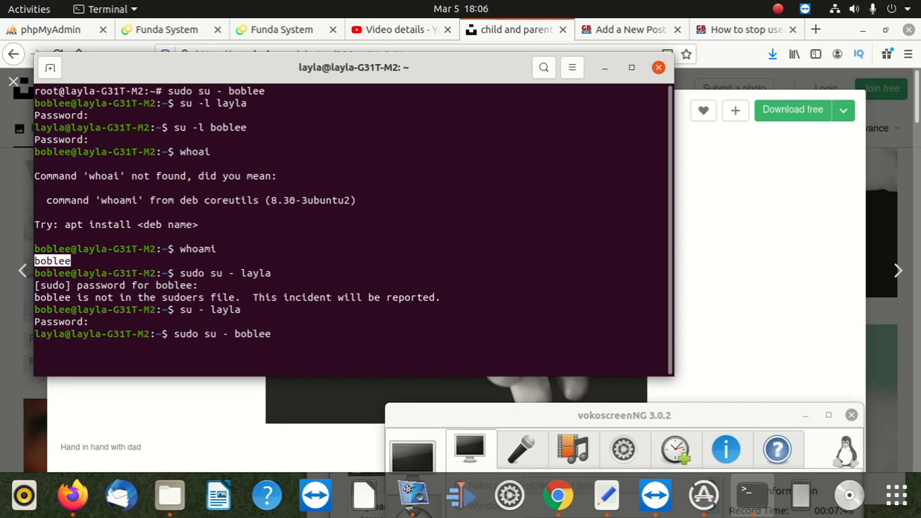
Step: Run sudo su - boblee from layla's shell to get boblee's prompt back
key(Return)
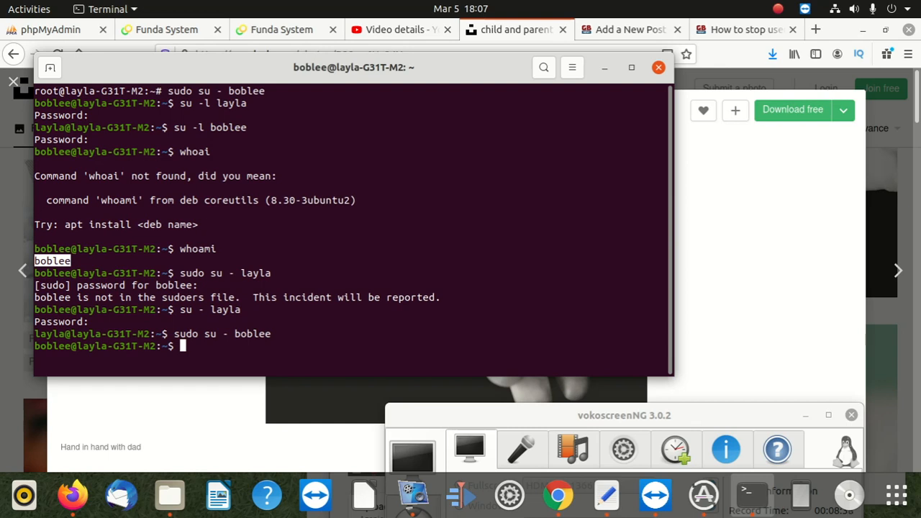
Step: Attempt sudo cd /etc as boblee, which fails with a sudoers error
text(s)
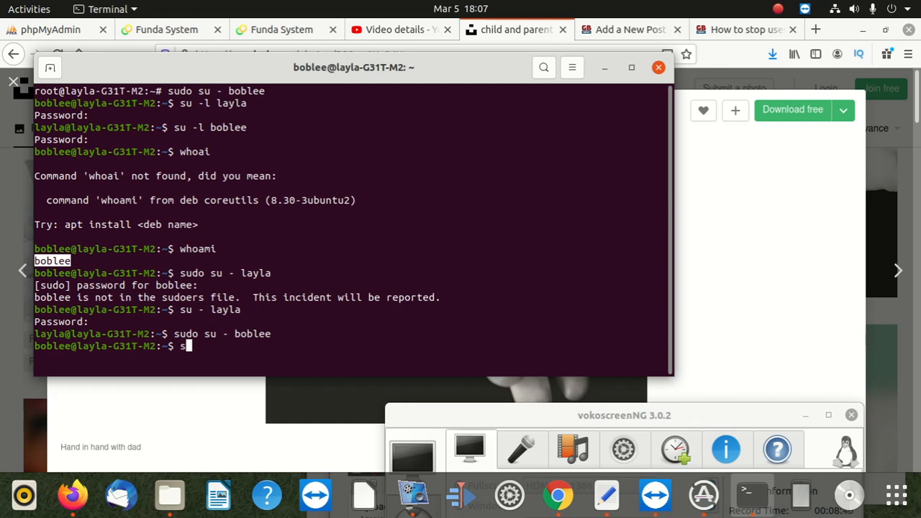
text(u)
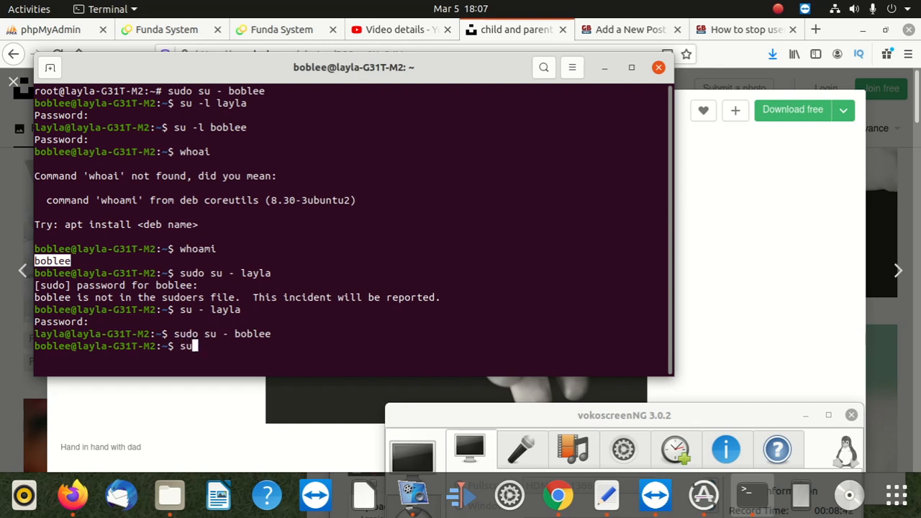
text(do v)
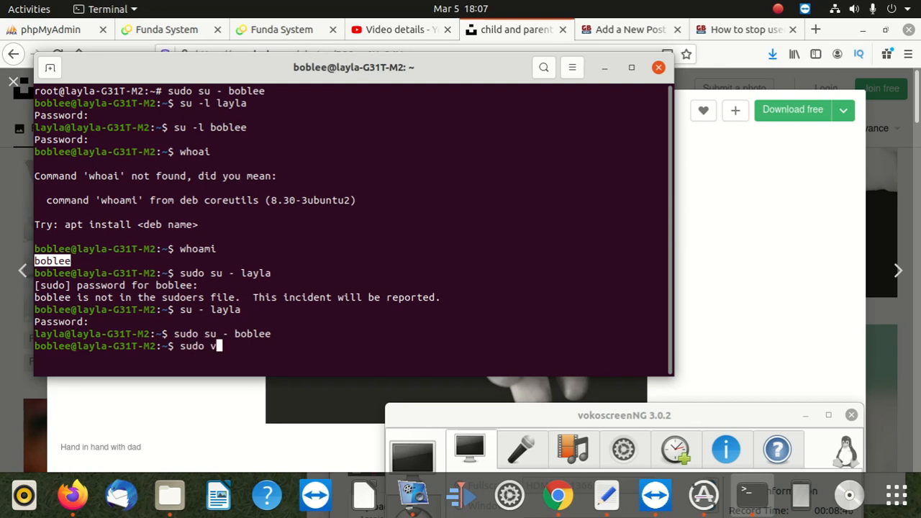
text(i /)
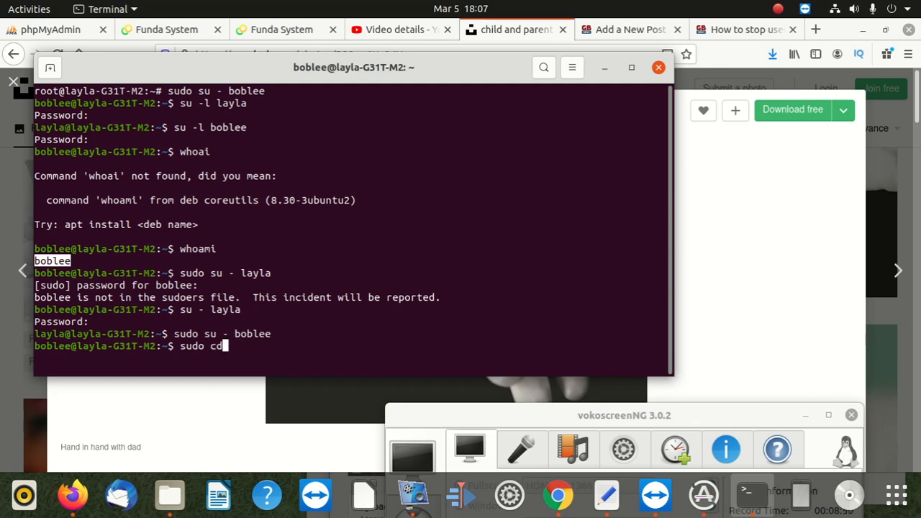
text(/)
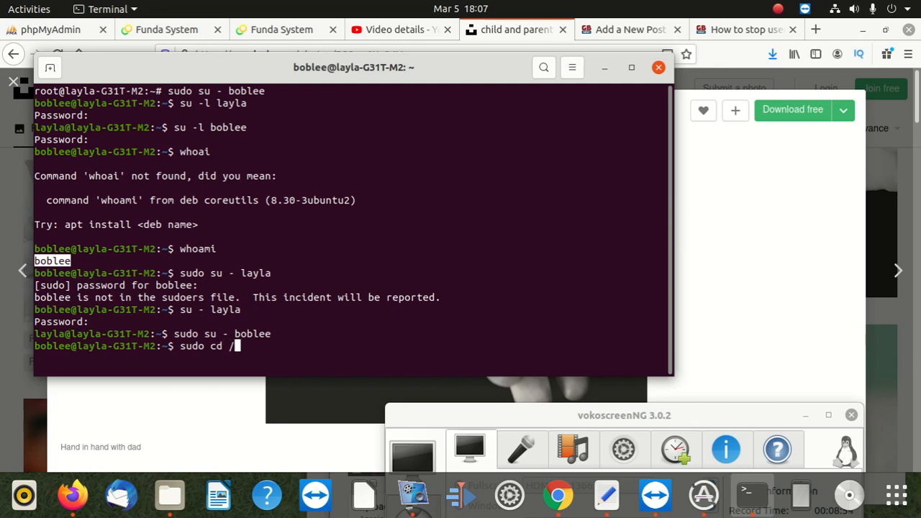
text(etc)
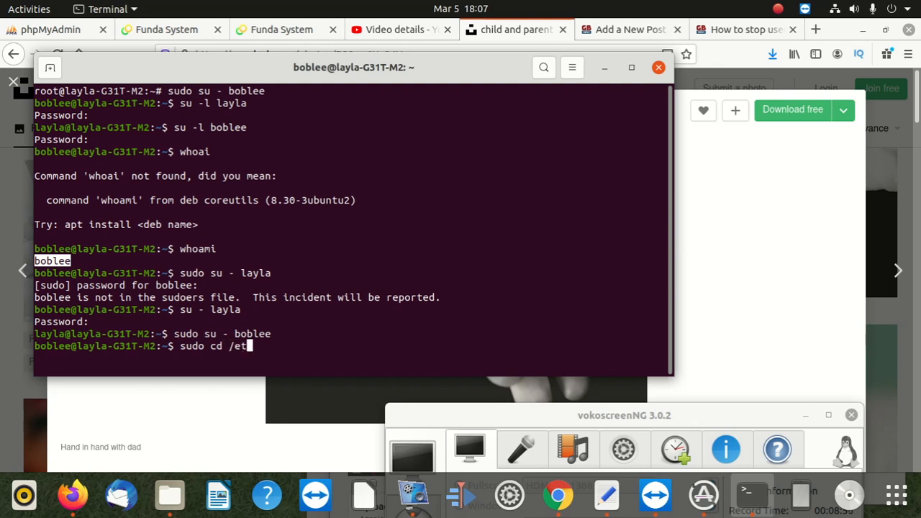
text(c)
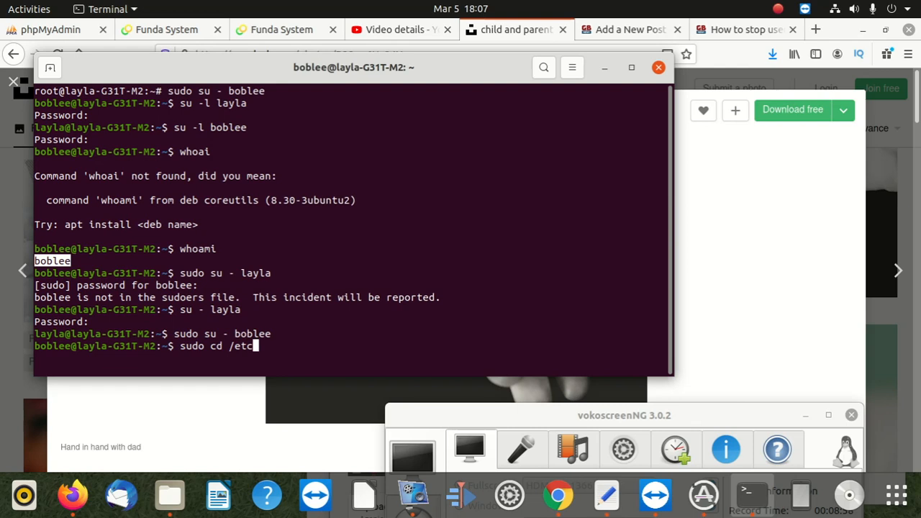
key(Return)
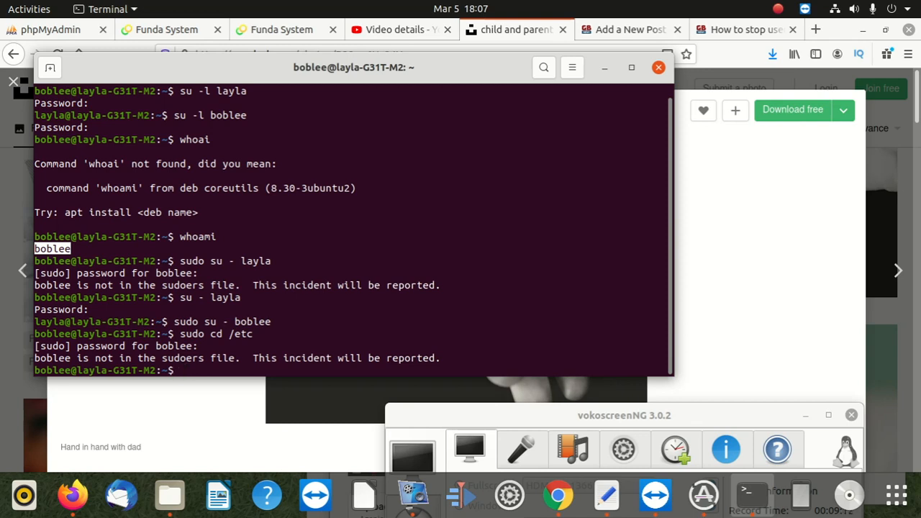
Step: Change boblee's working directory to /etc with a plain cd /etc
text(cd)
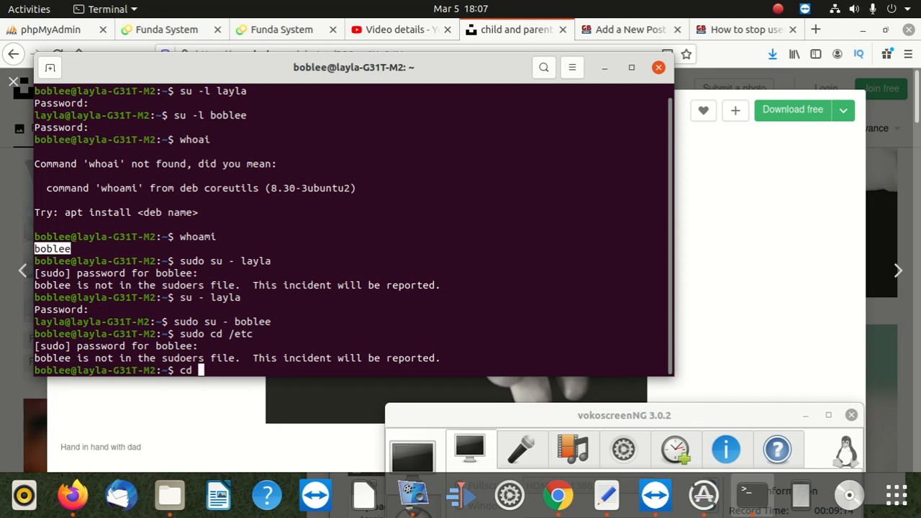
text(/etc)
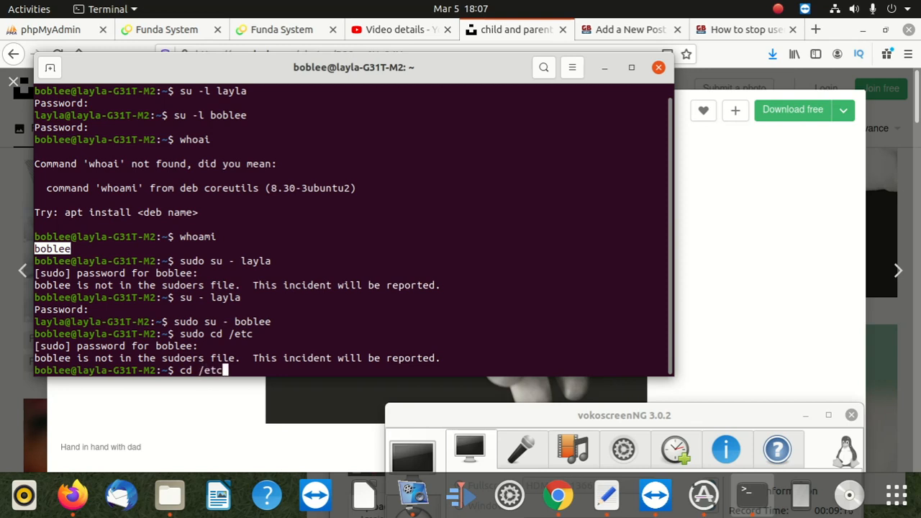
key(Return)
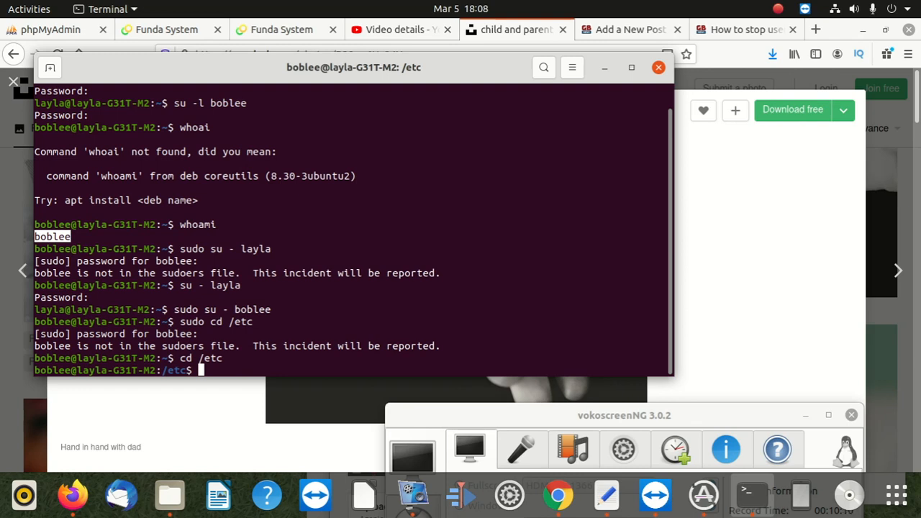
mouse_move(379, 197)
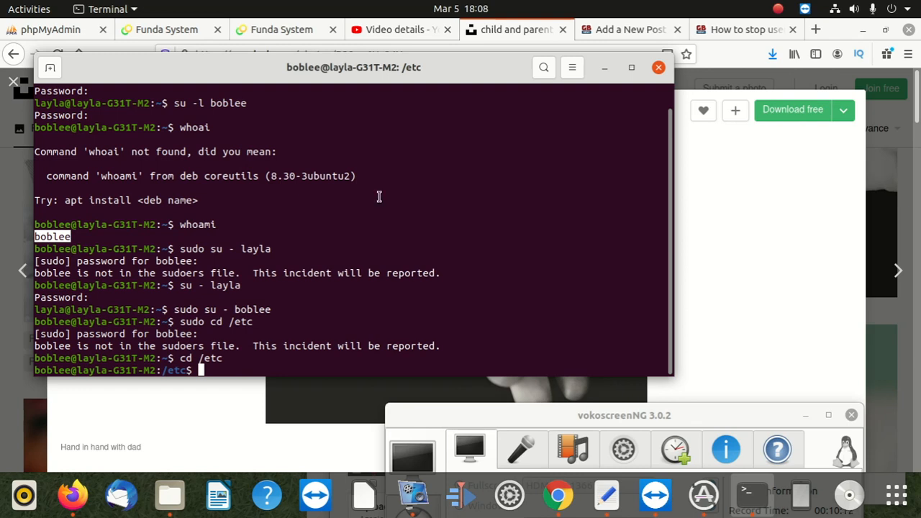